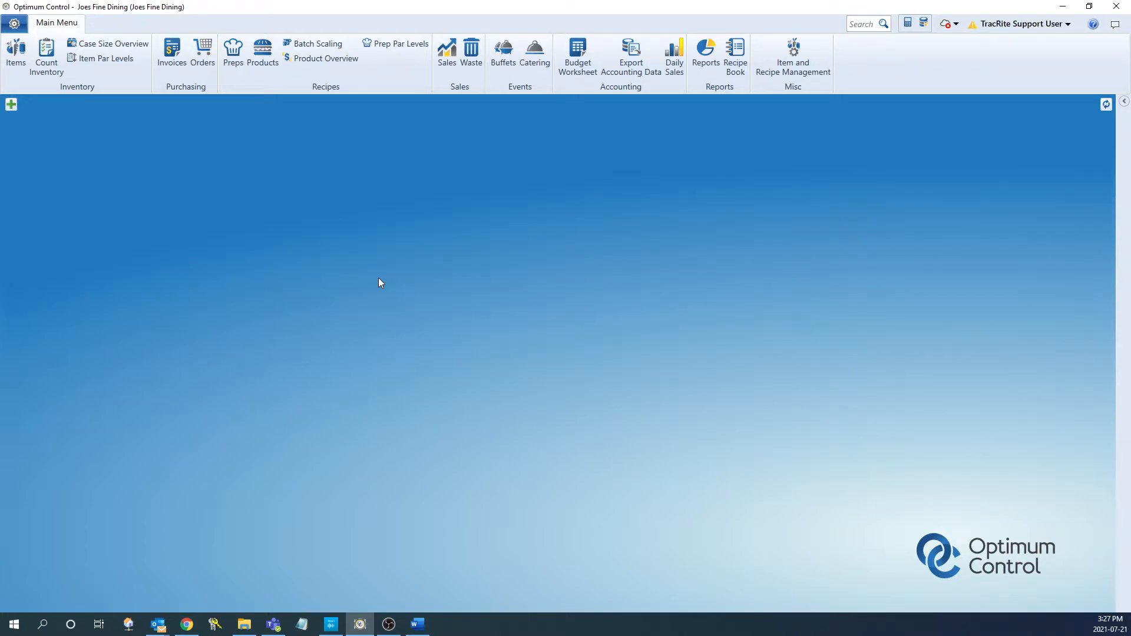
pyautogui.moveTo(449, 301)
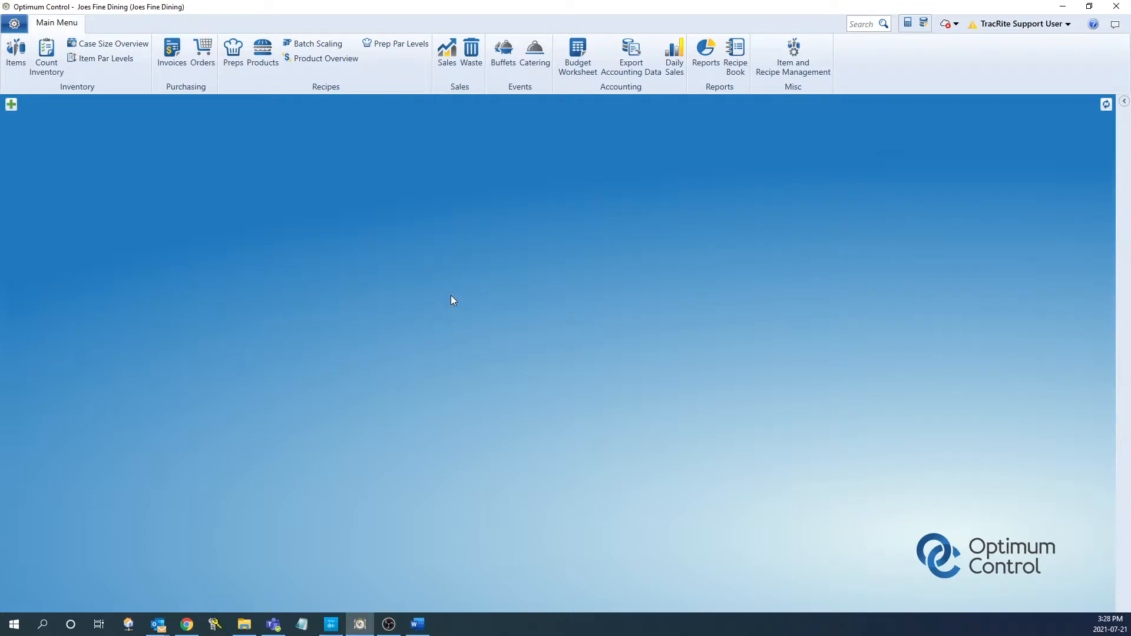
# Go to the Orders screen listing pending purchase orders from the Purchasing ribbon group
pyautogui.click(202, 54)
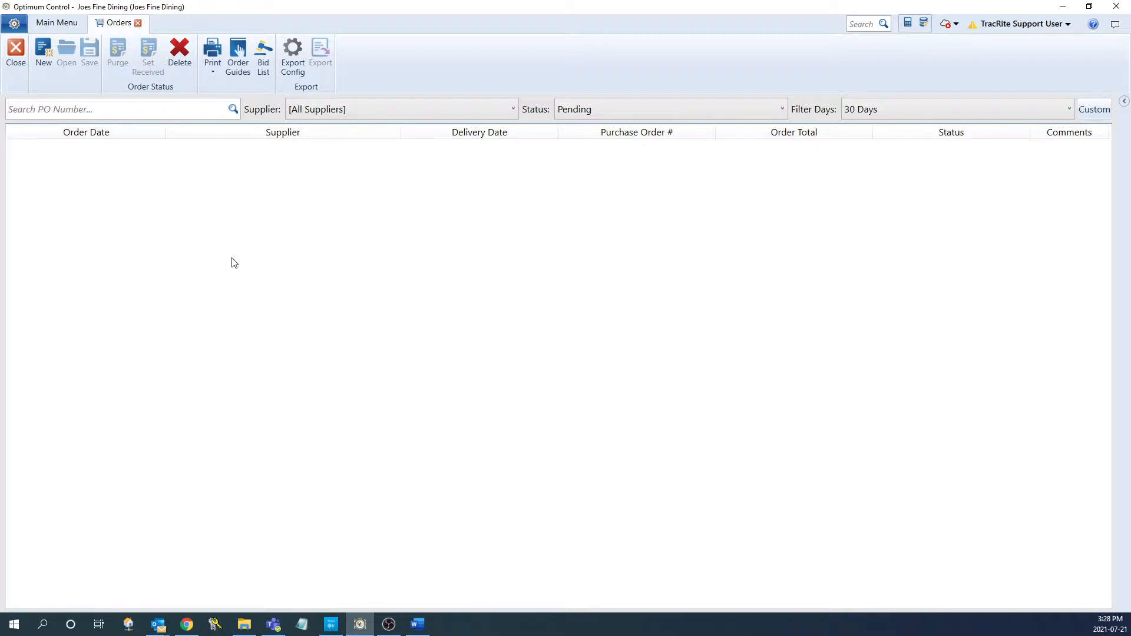
pyautogui.moveTo(292, 58)
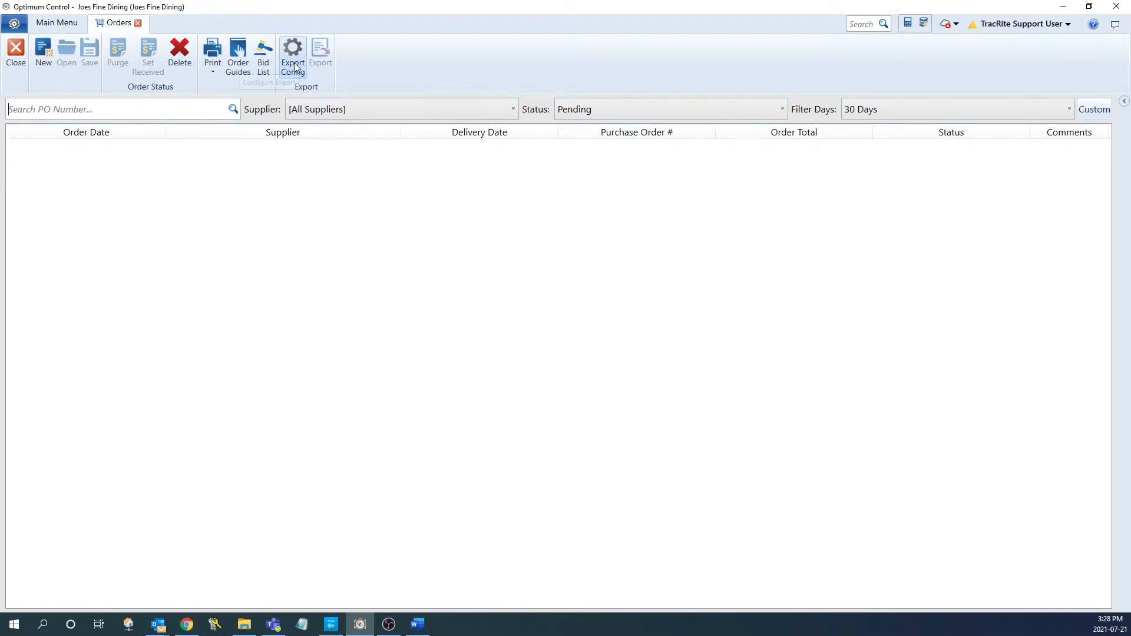
# Set National Supplier's order export specification to Generic Order Export in Export Config
pyautogui.click(293, 58)
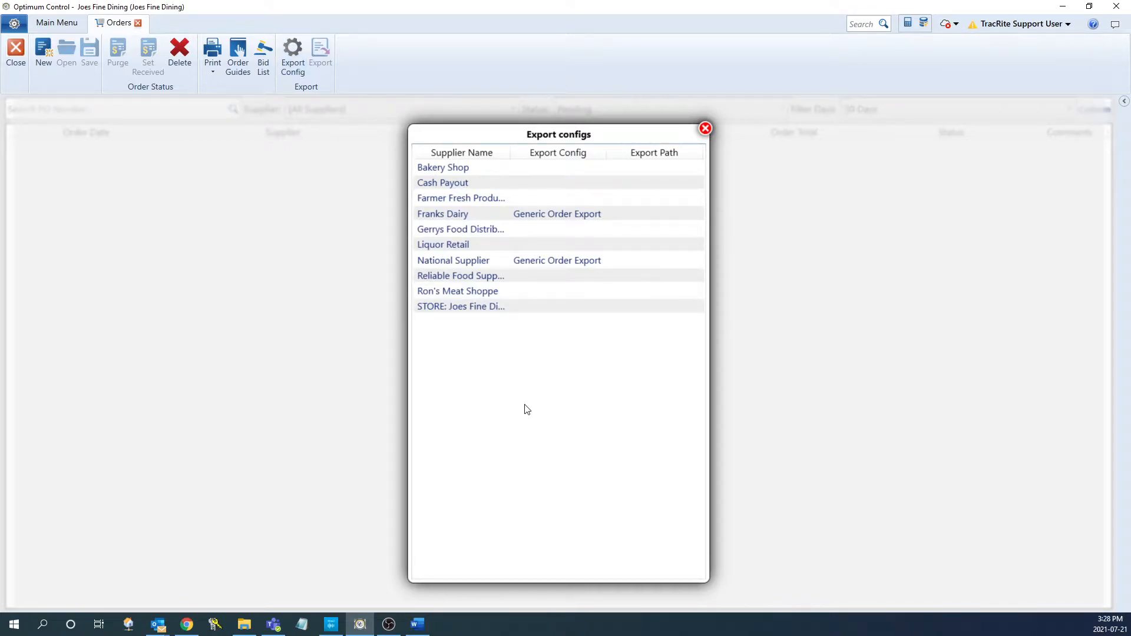
pyautogui.moveTo(463, 265)
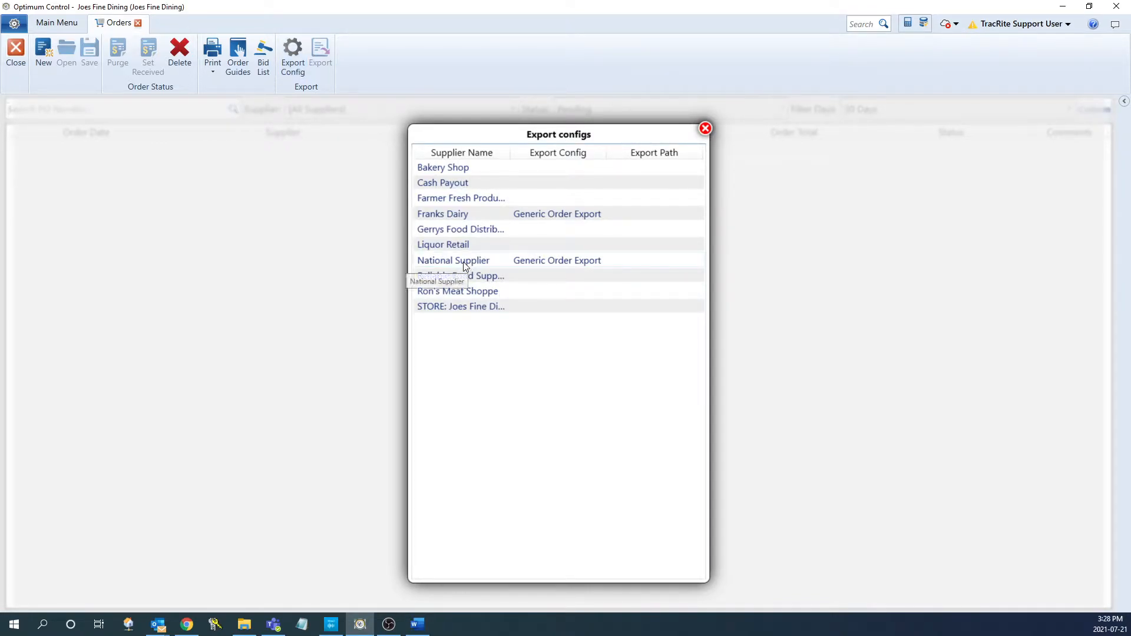
pyautogui.doubleClick(452, 261)
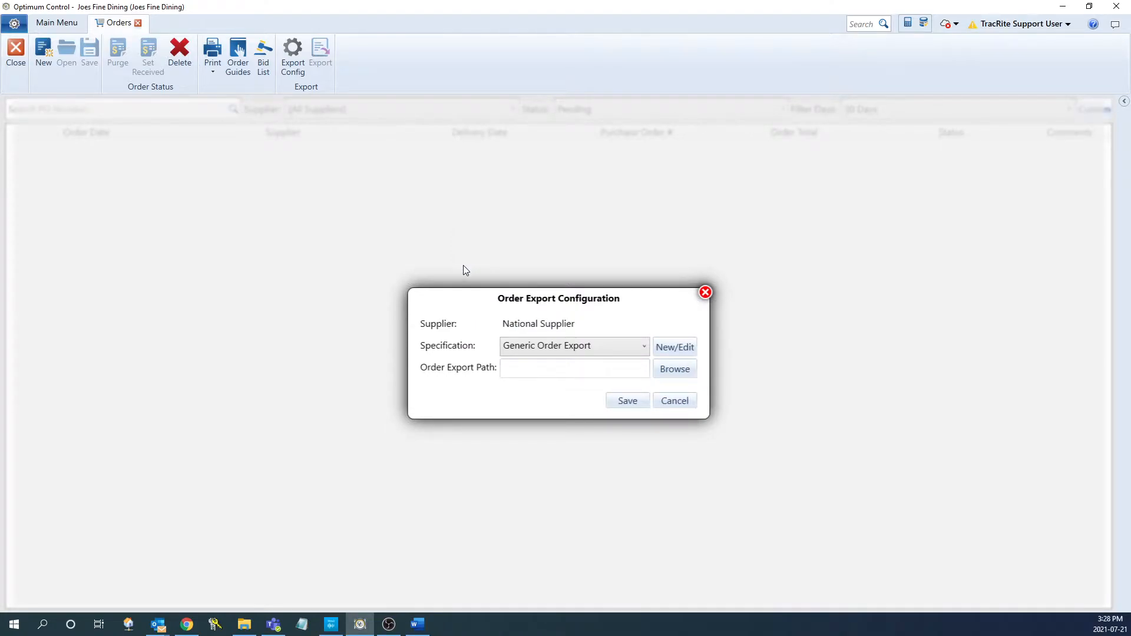
pyautogui.click(642, 346)
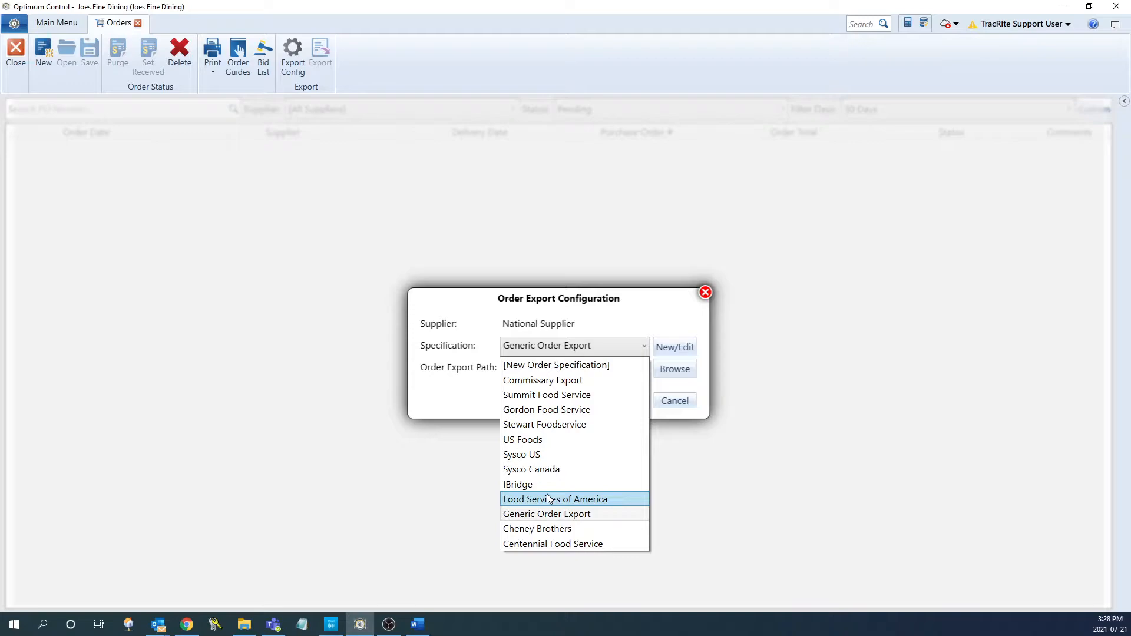
pyautogui.moveTo(531, 469)
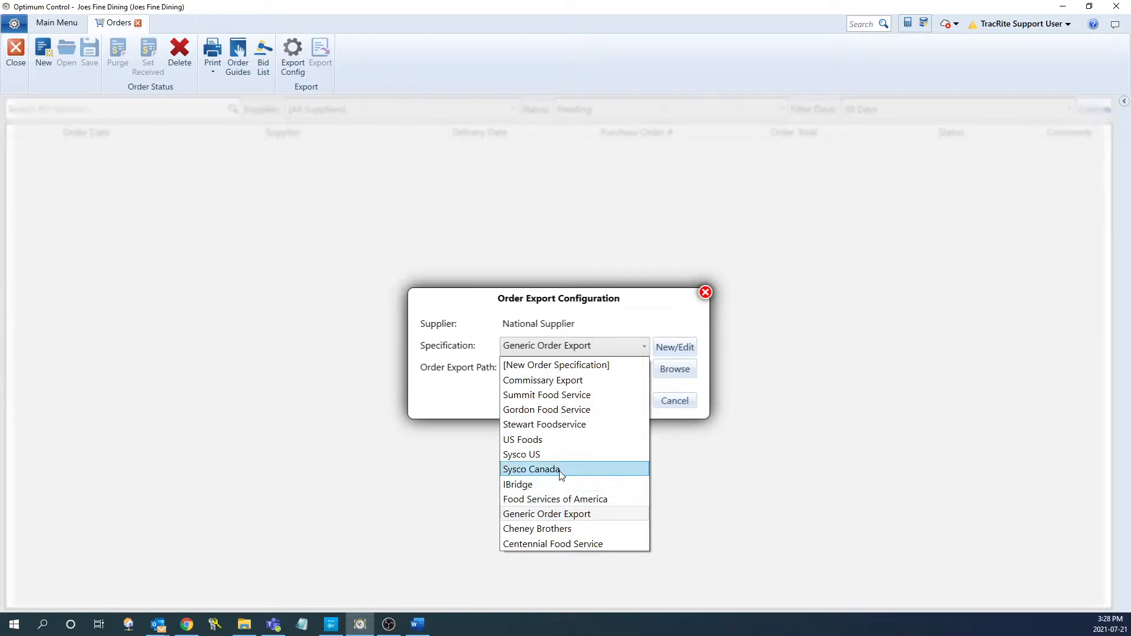
pyautogui.moveTo(555, 514)
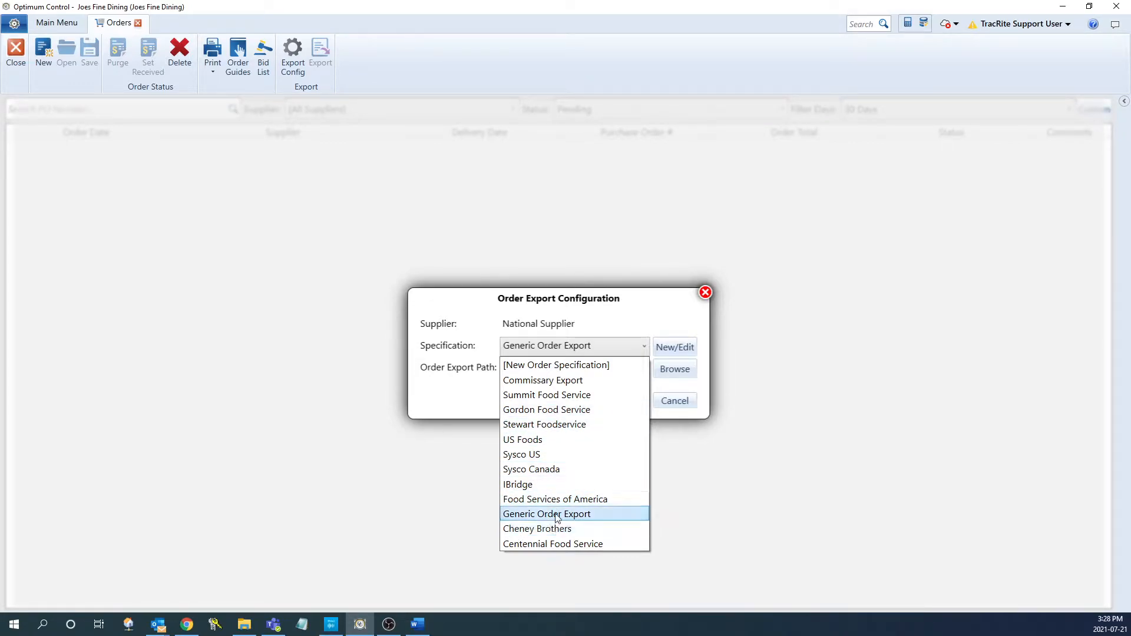
pyautogui.click(547, 514)
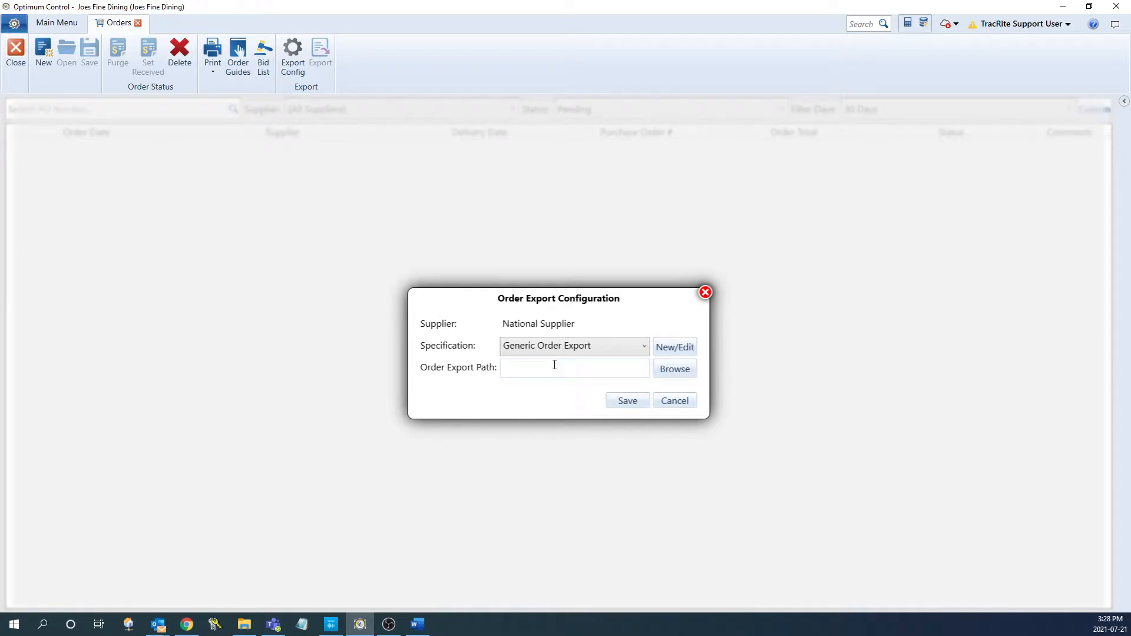
# Enter the Desktop folder as the order export path and save the configuration
pyautogui.click(570, 368)
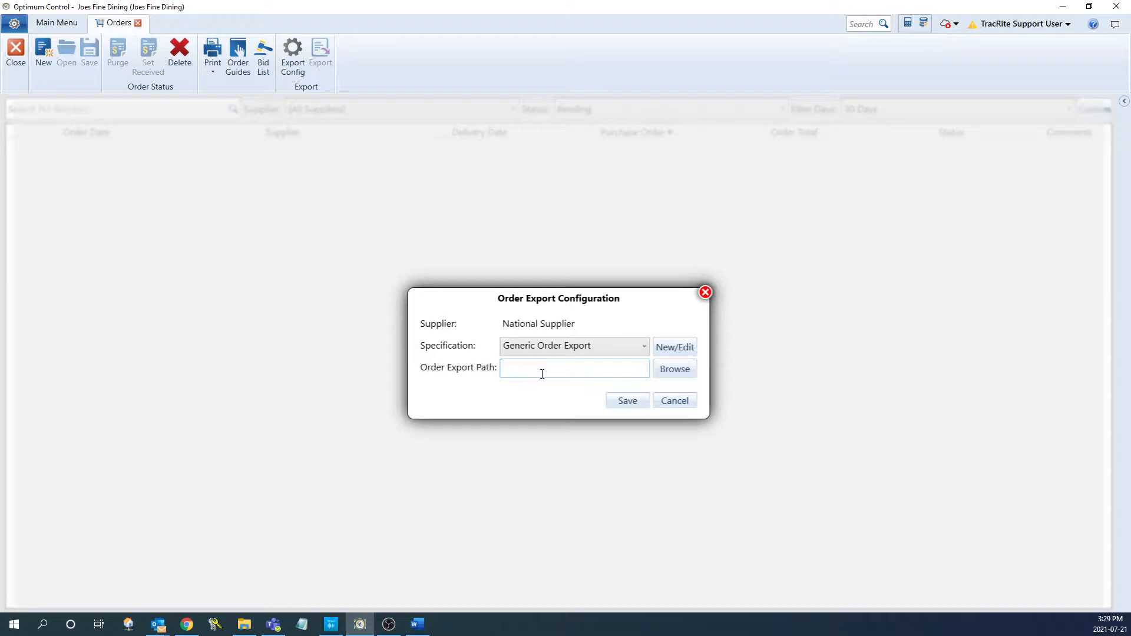
pyautogui.click(574, 368)
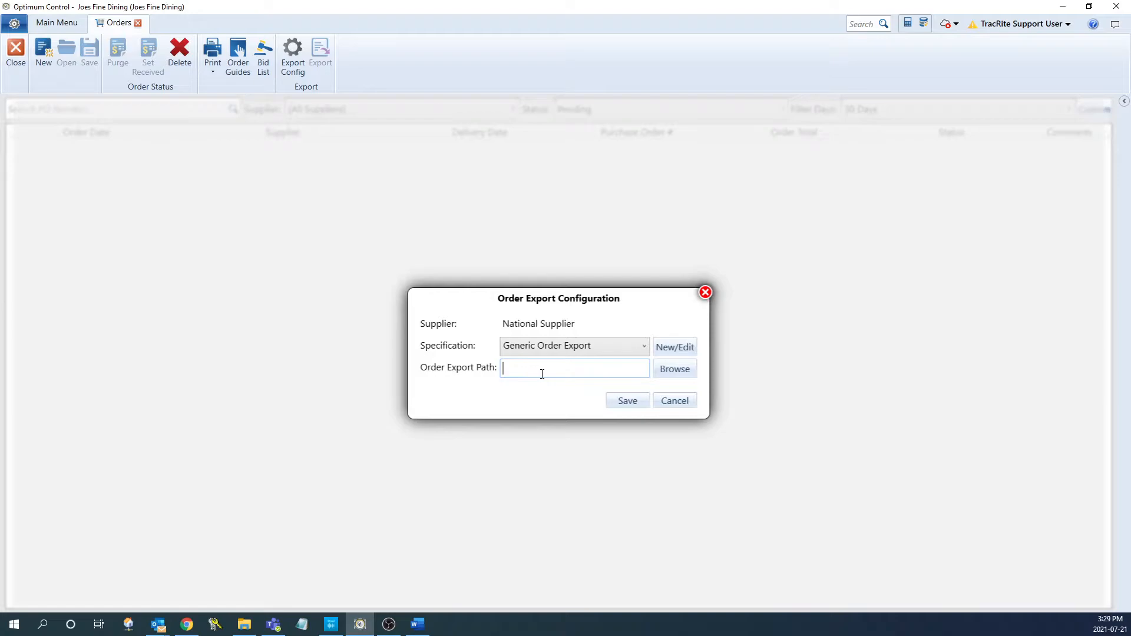
pyautogui.click(674, 369)
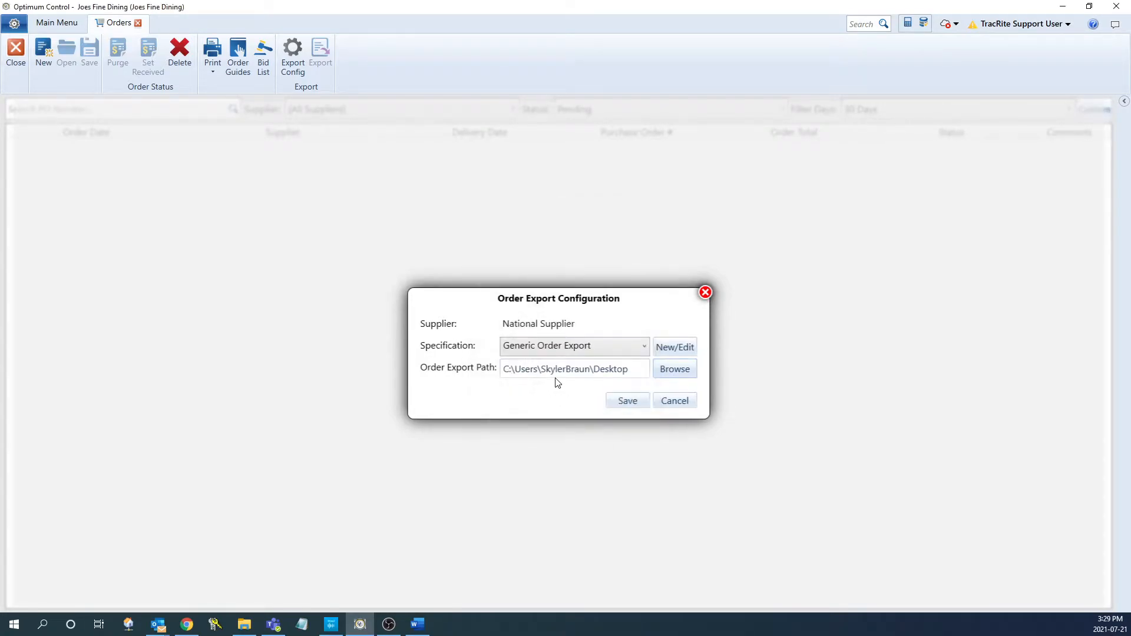
pyautogui.click(673, 400)
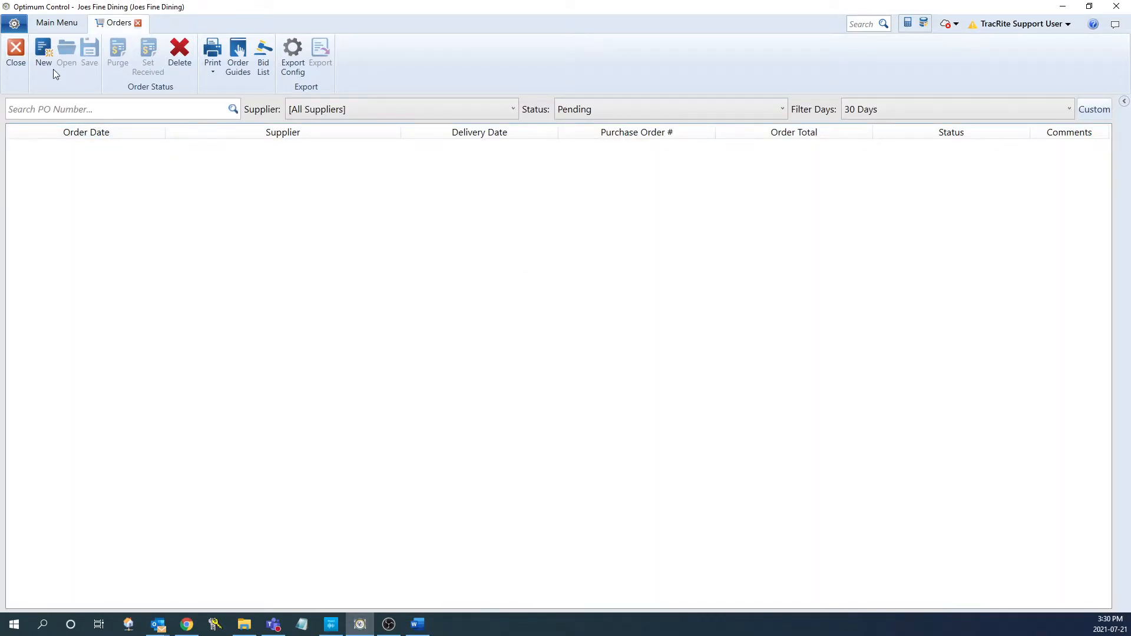
pyautogui.click(43, 55)
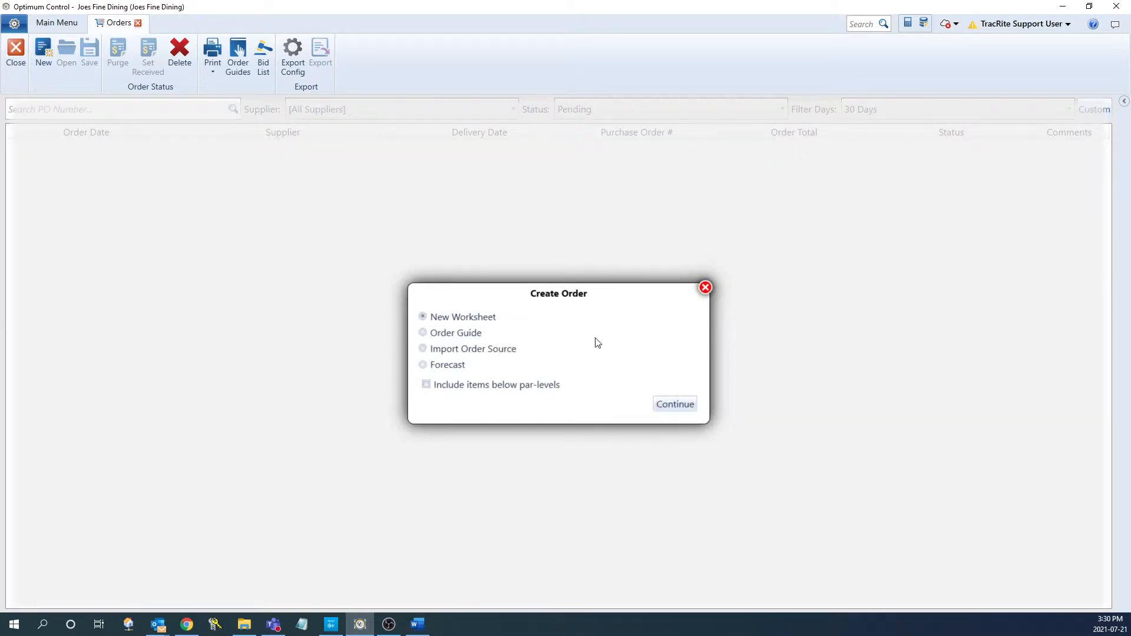
pyautogui.moveTo(585, 354)
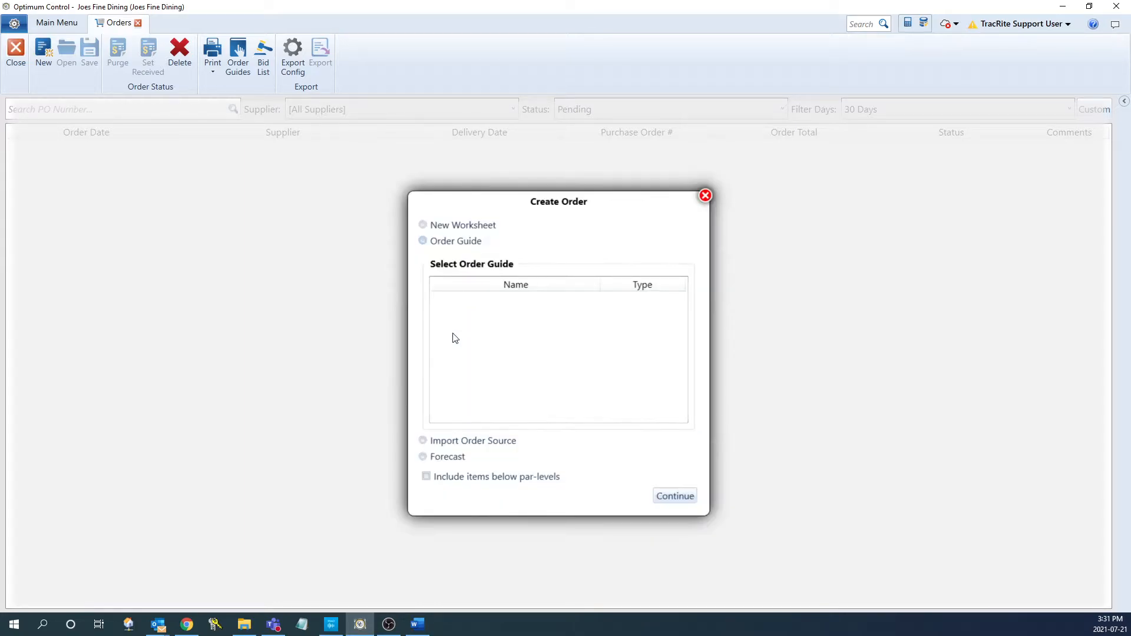
pyautogui.click(424, 240)
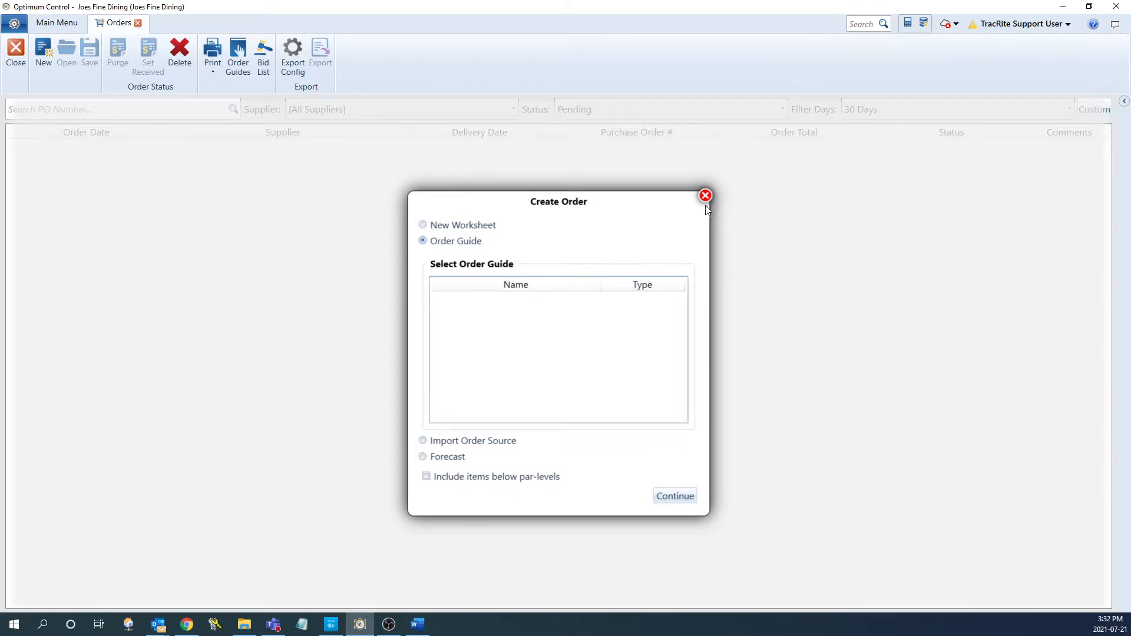
pyautogui.click(705, 196)
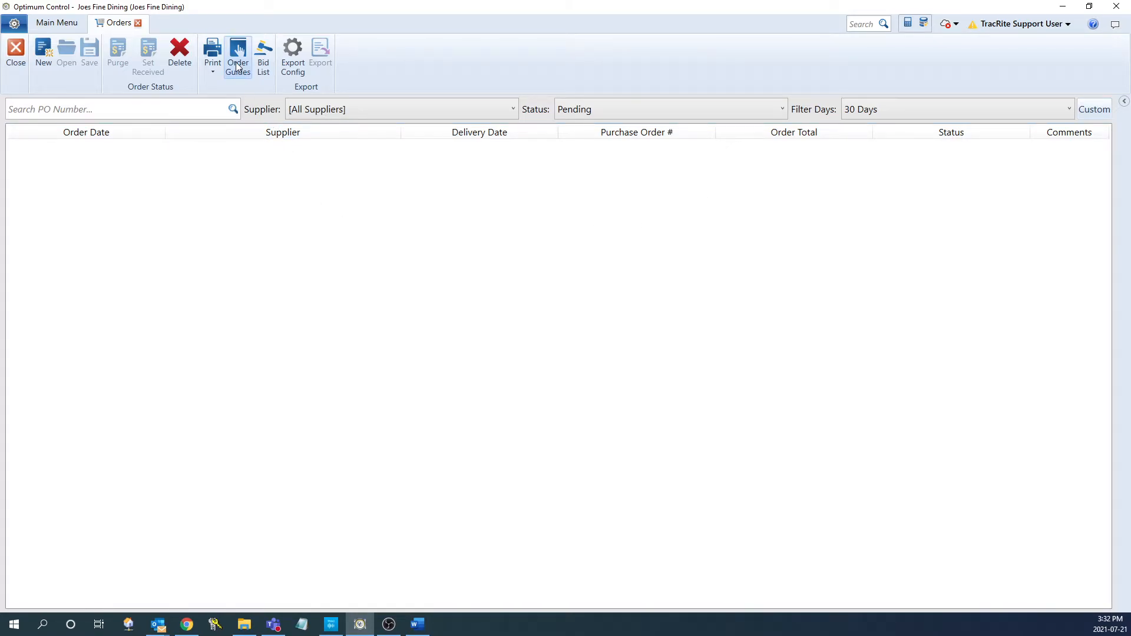
# Start a new order guide and name it National Supplier
pyautogui.click(236, 56)
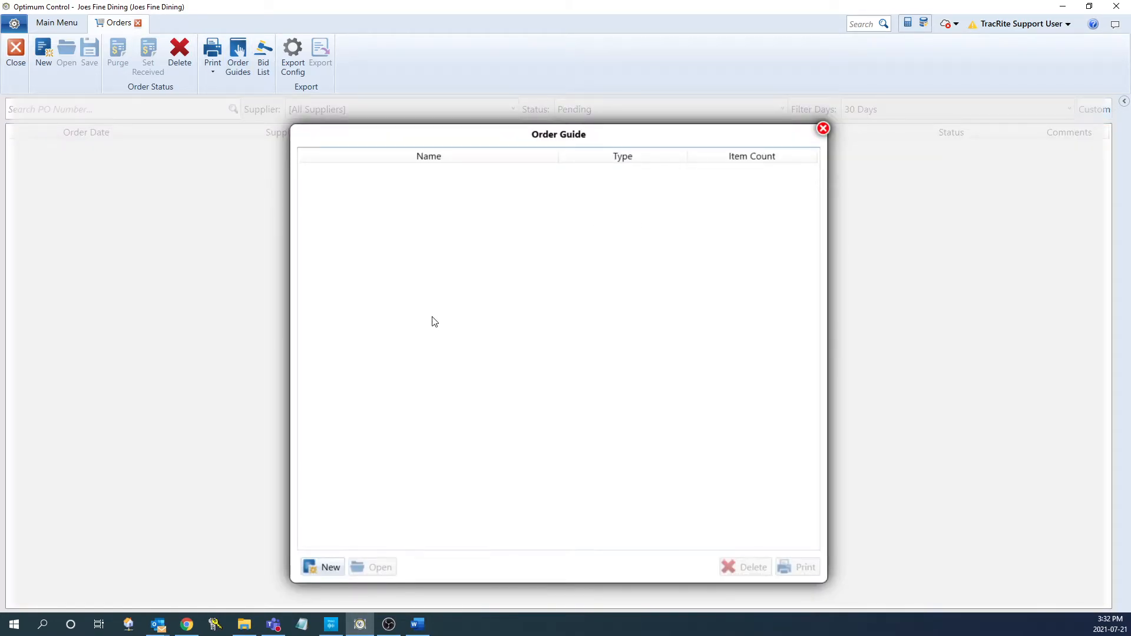
pyautogui.click(330, 567)
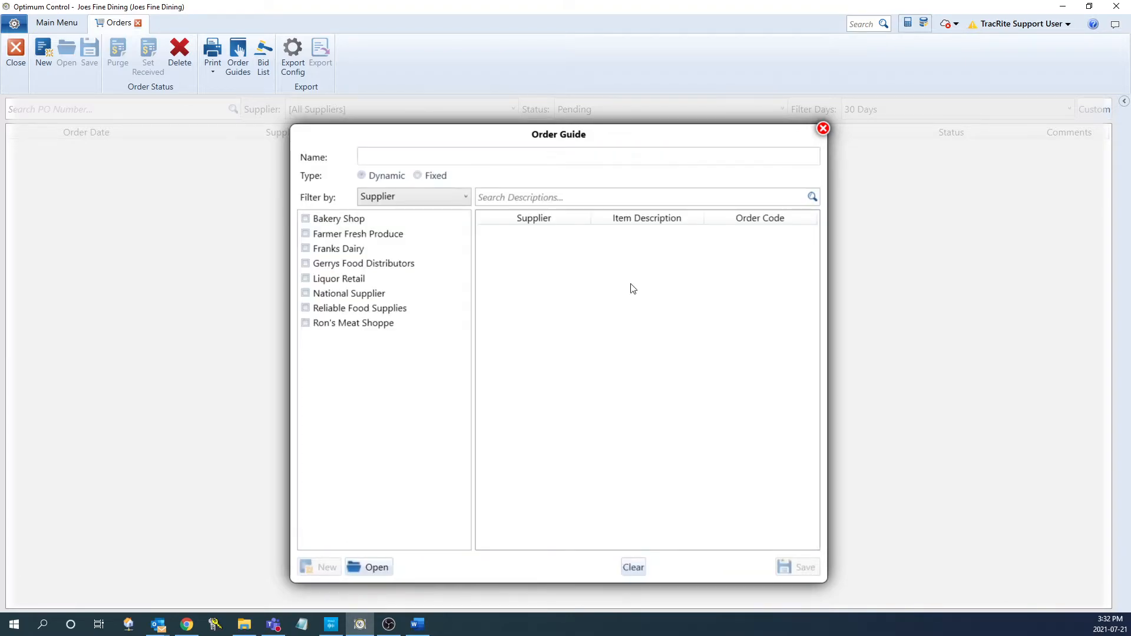
pyautogui.moveTo(537, 317)
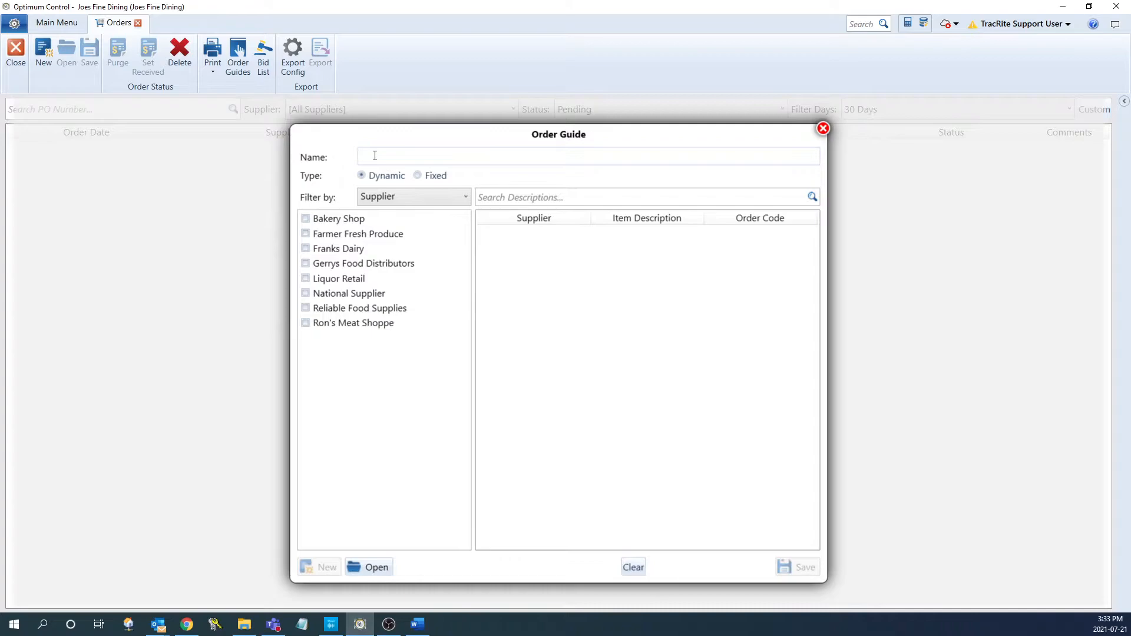
pyautogui.write('National')
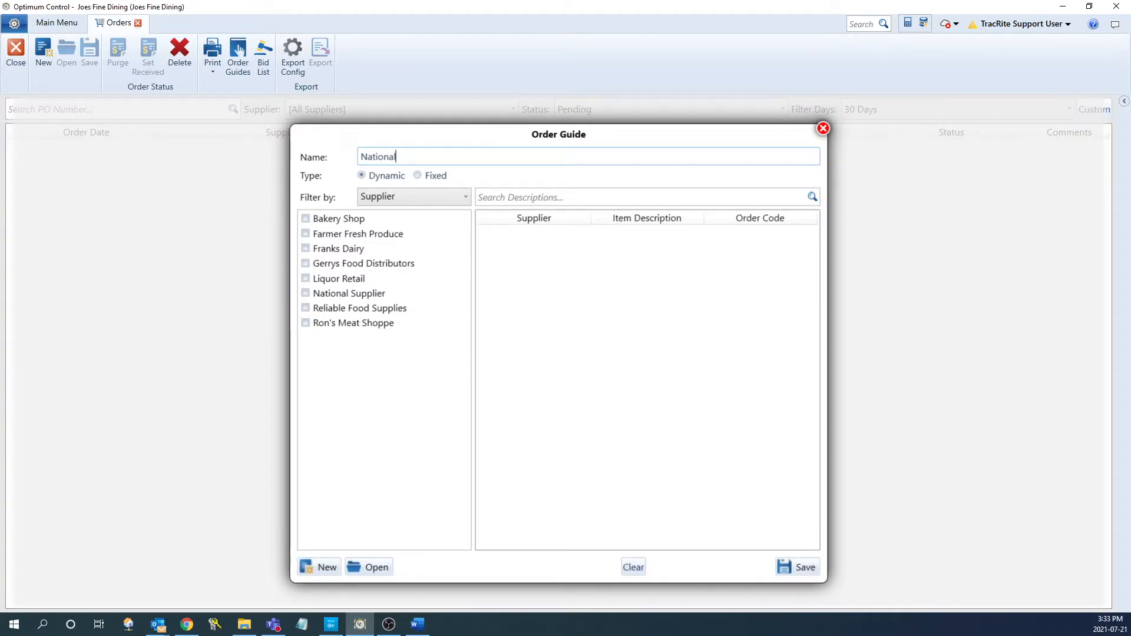
pyautogui.write('Supplier')
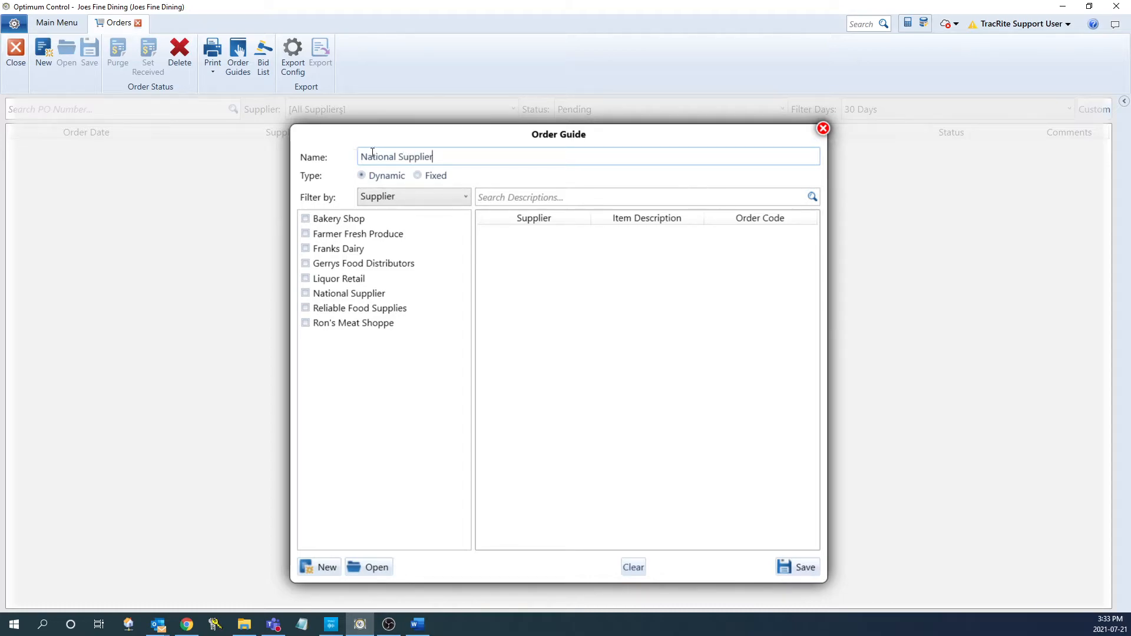
pyautogui.moveTo(362, 186)
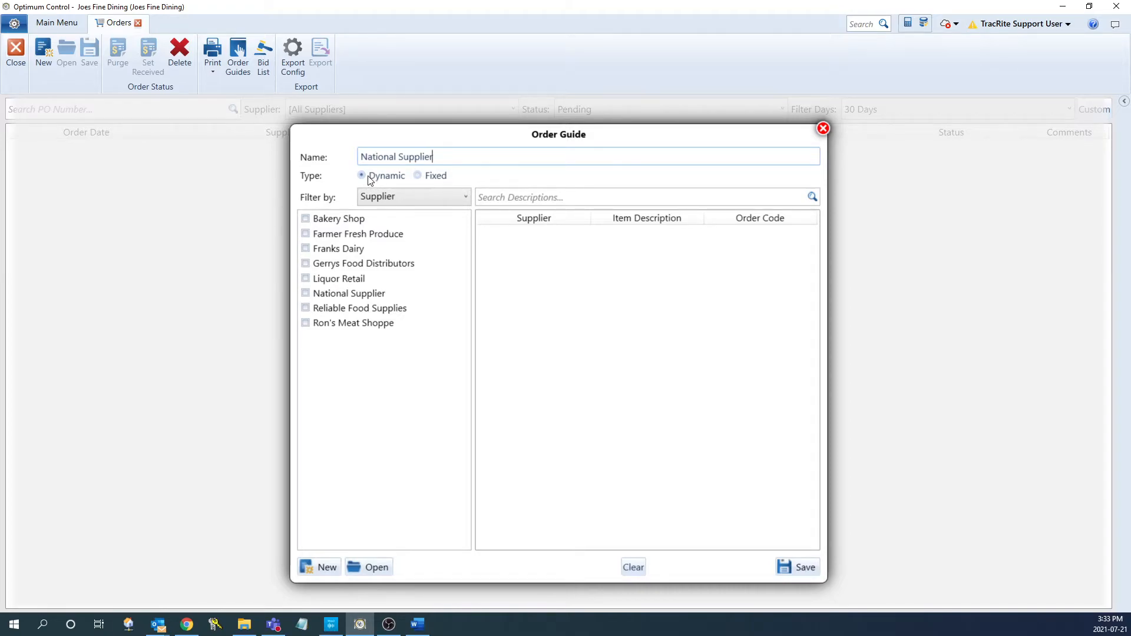
# Try the Fixed guide type, then set the guide back to Dynamic
pyautogui.click(412, 197)
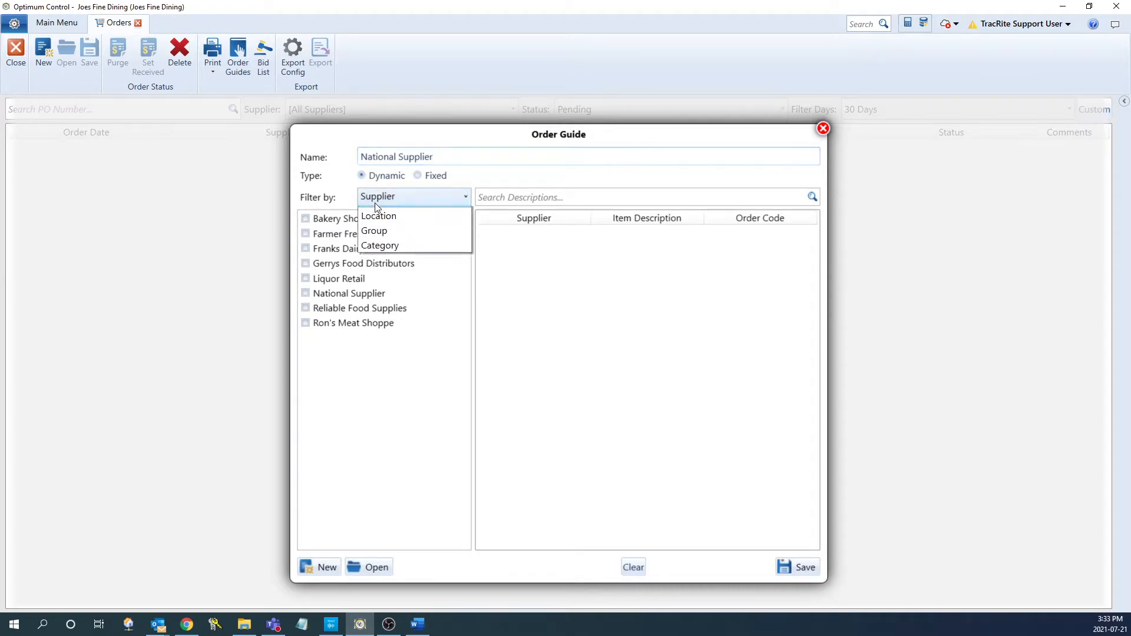
pyautogui.moveTo(380, 260)
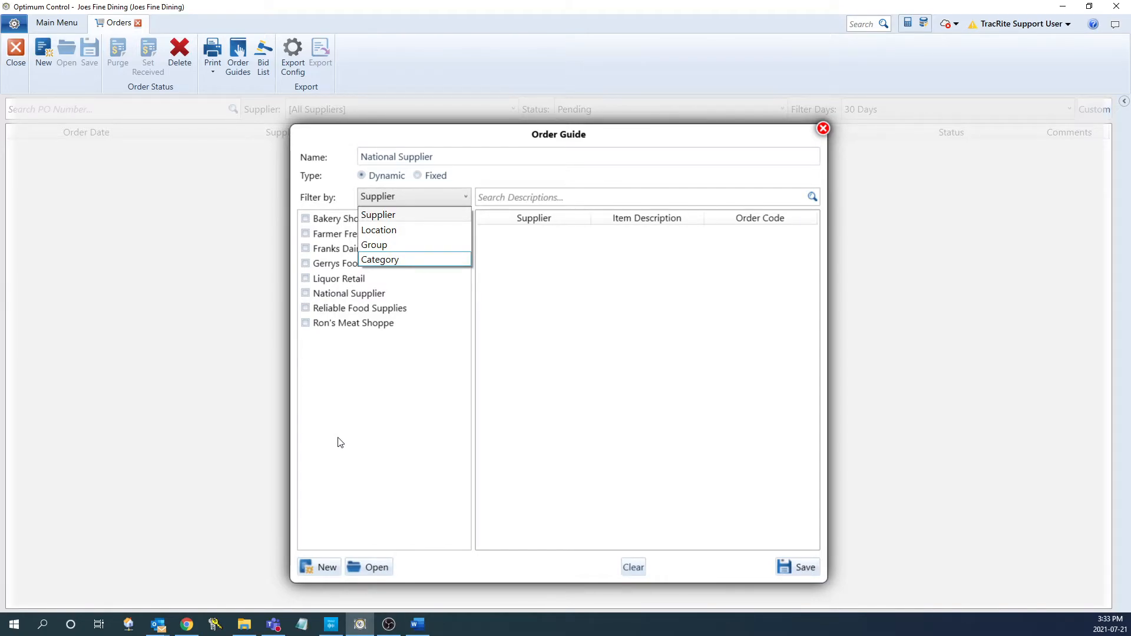
pyautogui.click(418, 176)
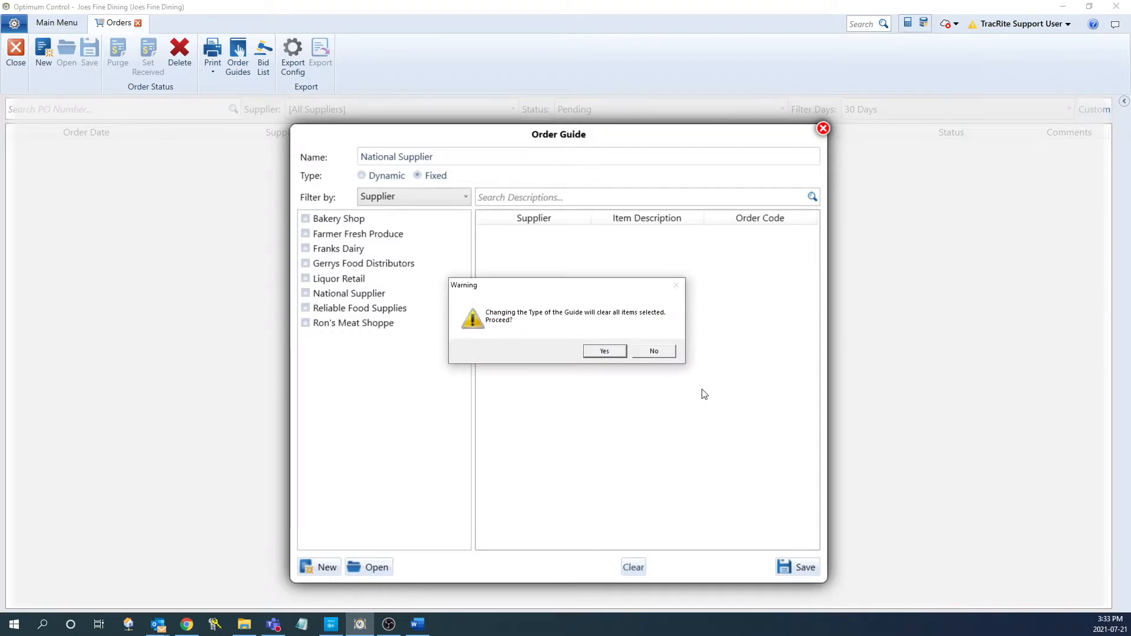
pyautogui.click(603, 352)
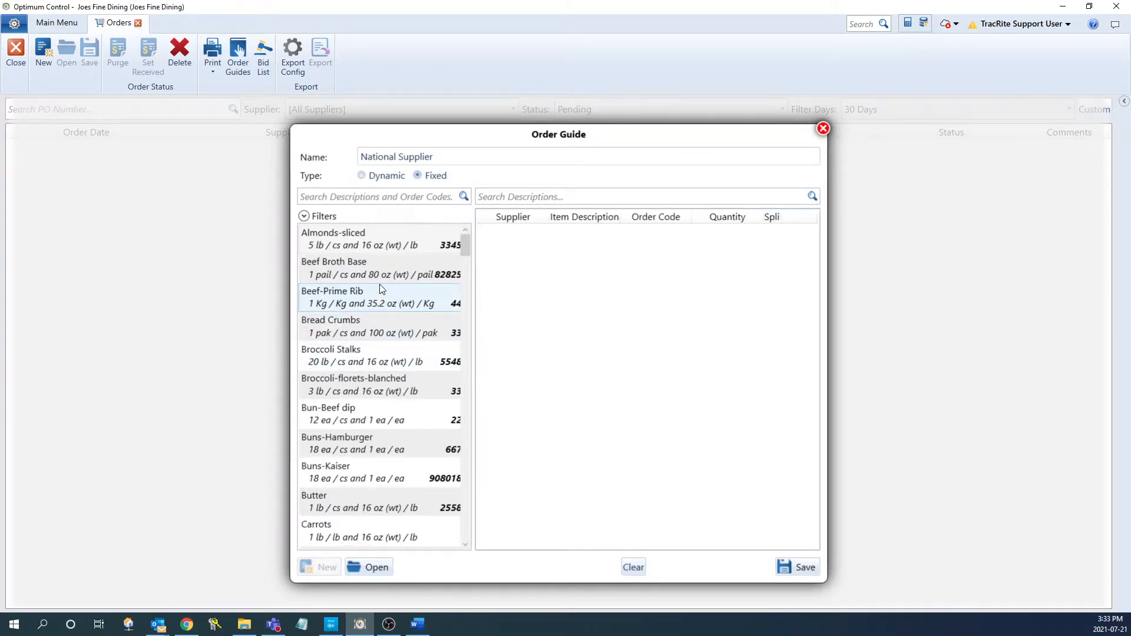
pyautogui.click(365, 384)
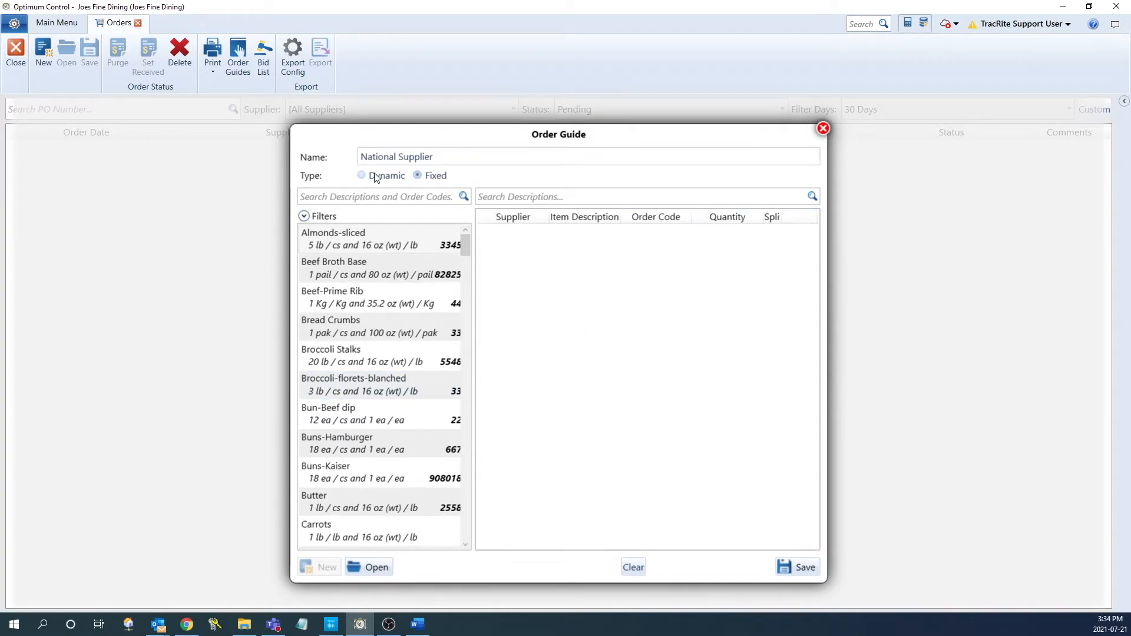
pyautogui.click(362, 176)
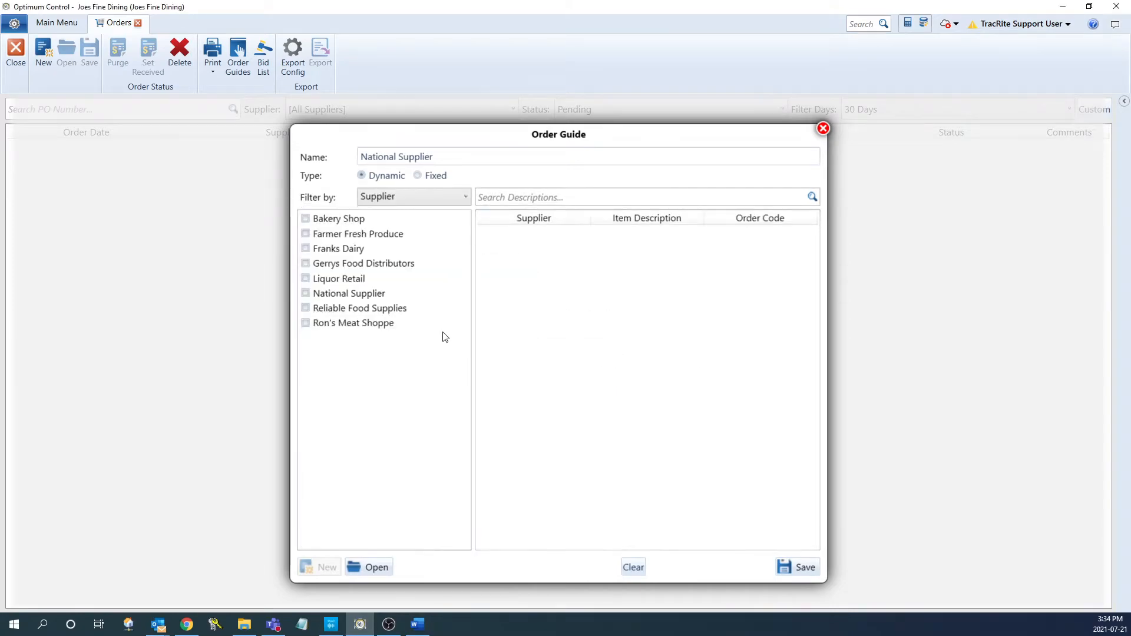
# Include all National Supplier items in the guide, save it and close it
pyautogui.click(349, 293)
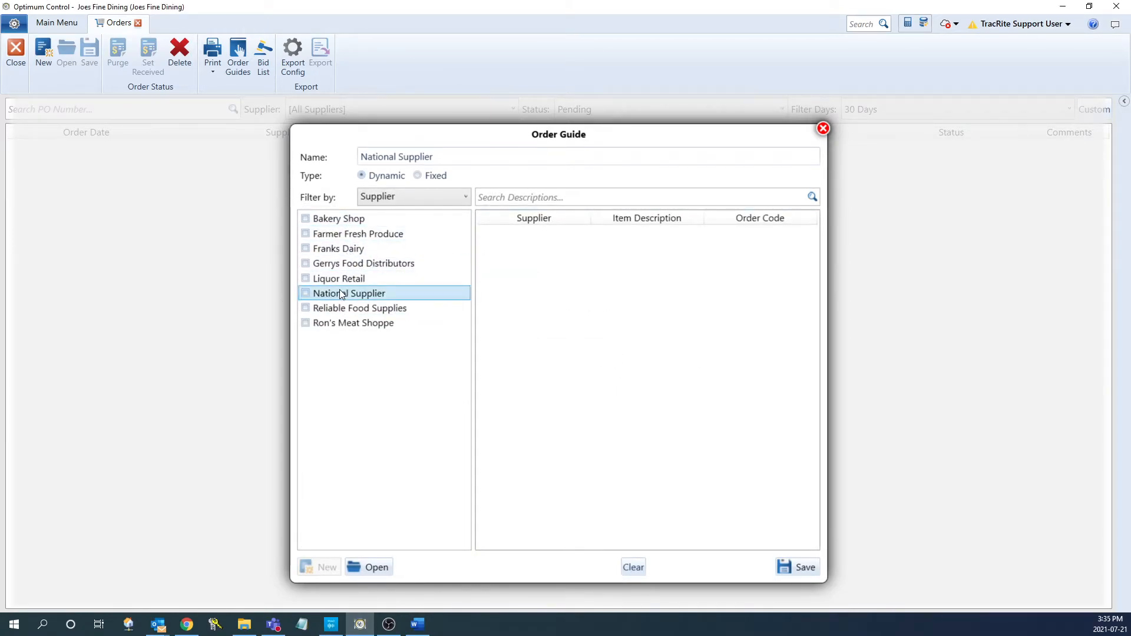
pyautogui.click(305, 294)
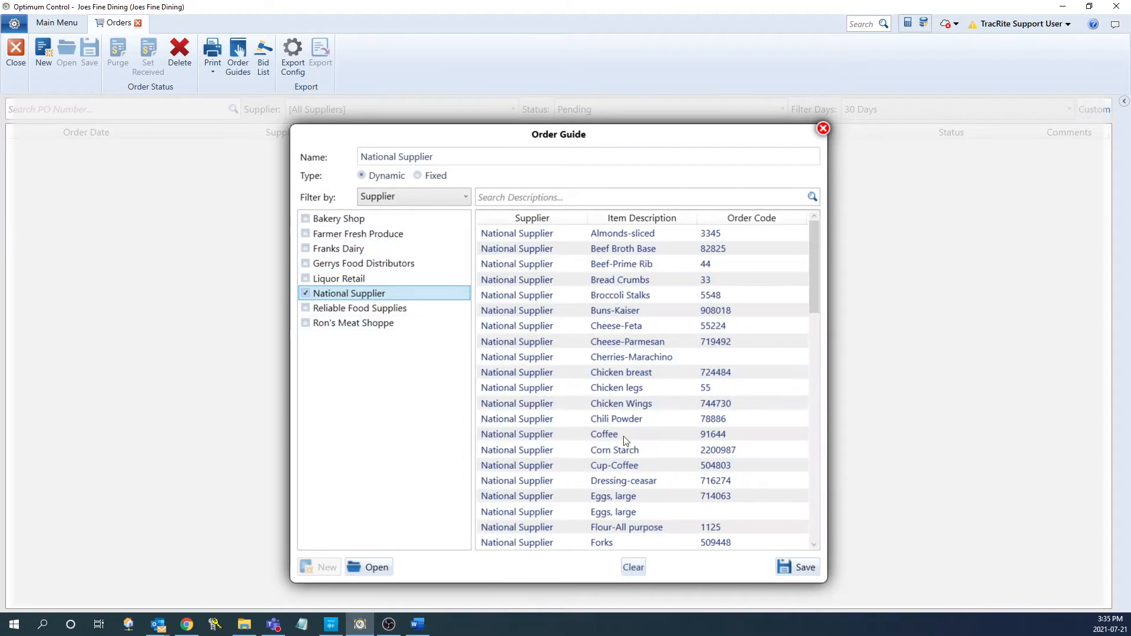
pyautogui.moveTo(805, 567)
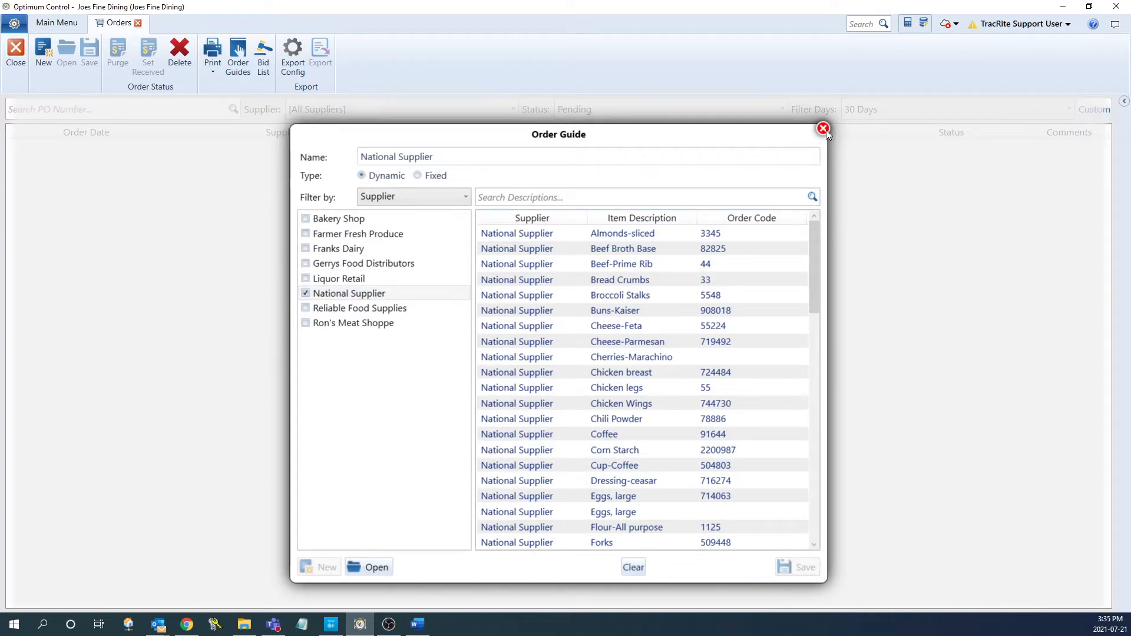
pyautogui.click(823, 129)
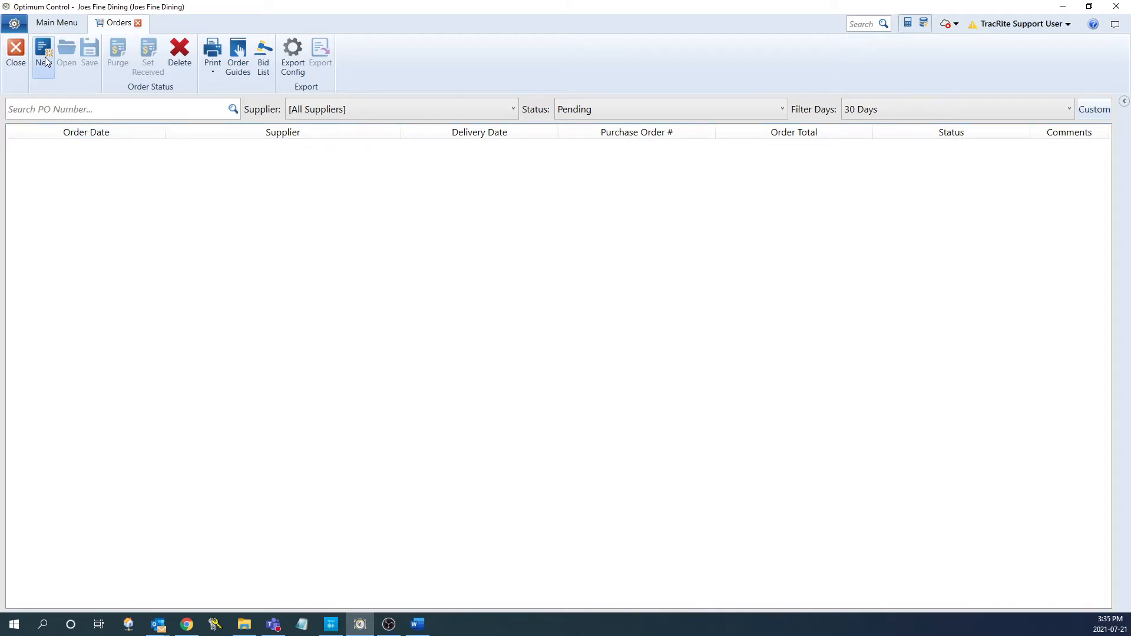
# Start a new order, pick the National Supplier guide, and switch to the Forecast source
pyautogui.click(42, 54)
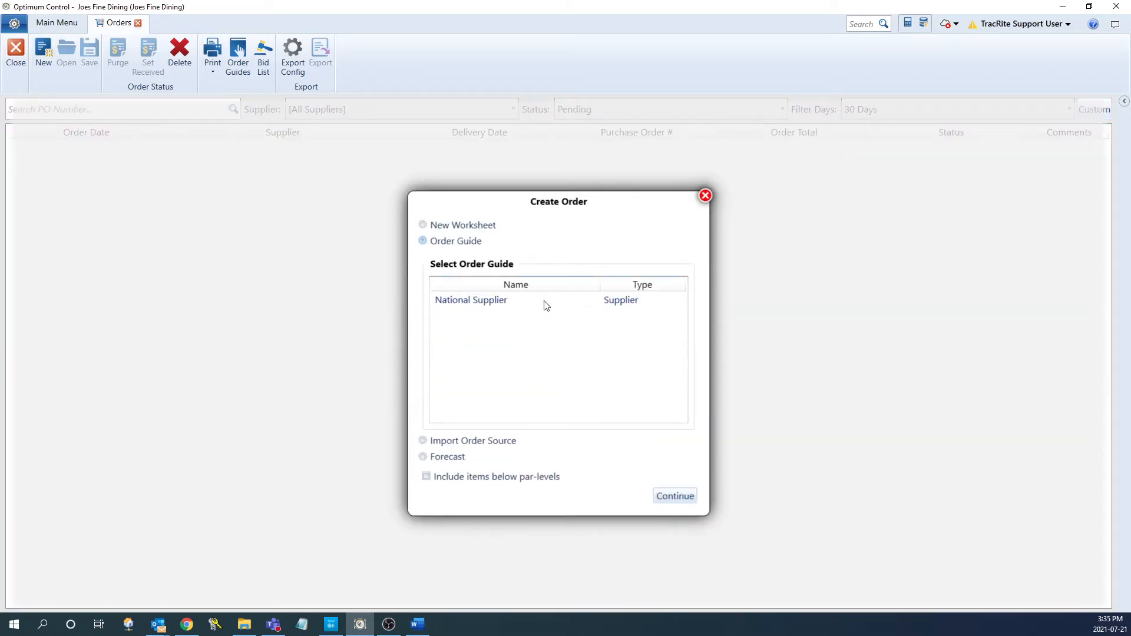
pyautogui.click(470, 299)
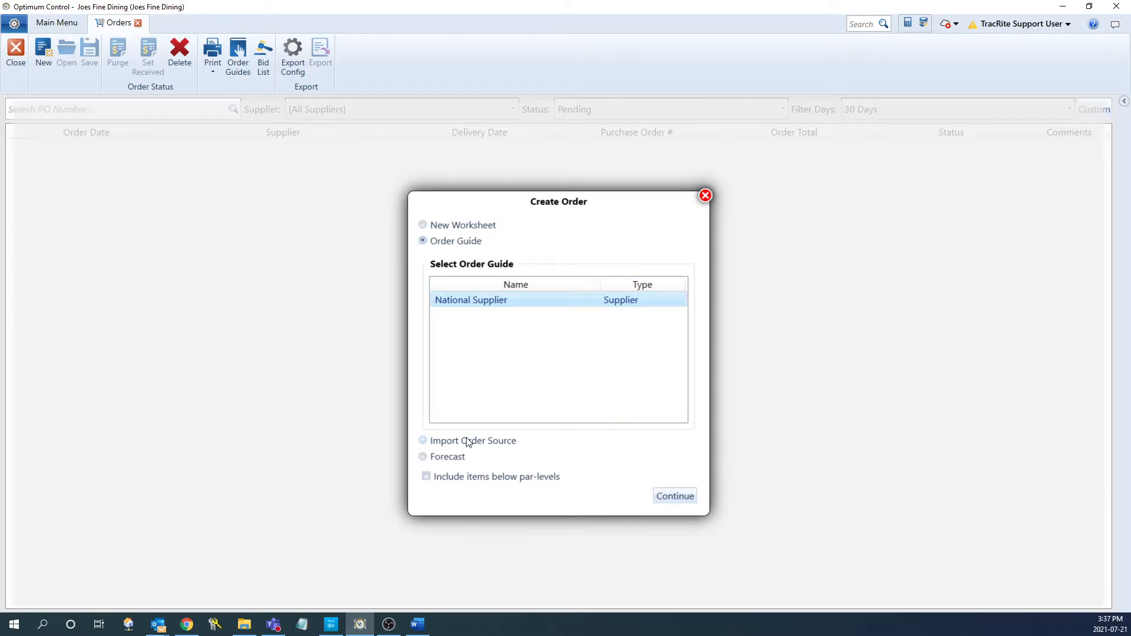
pyautogui.click(423, 441)
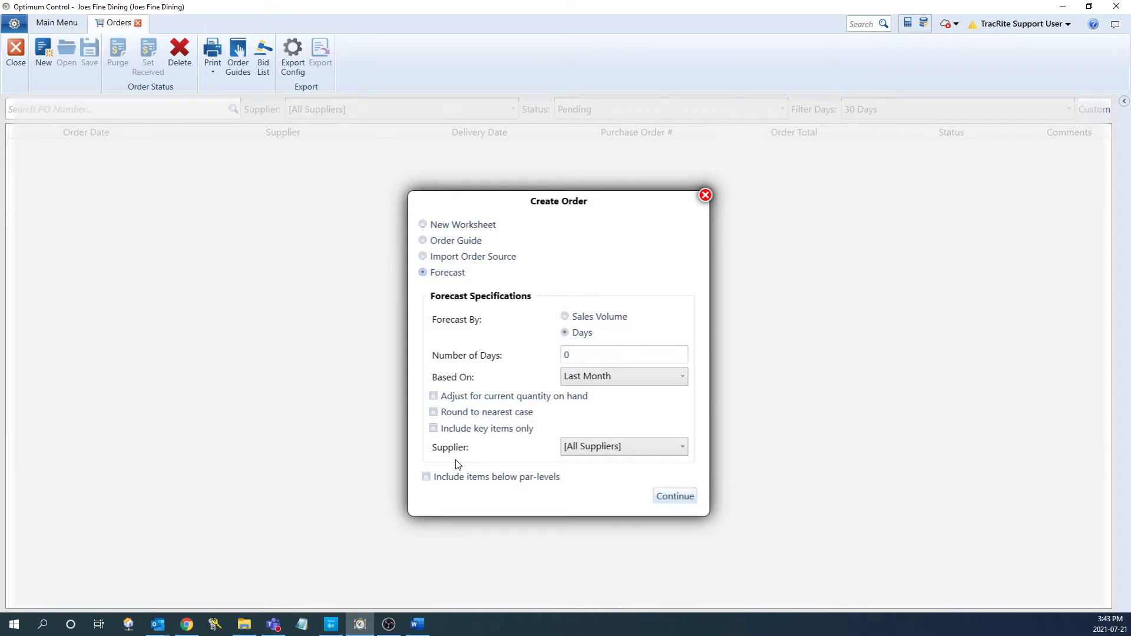
pyautogui.click(565, 316)
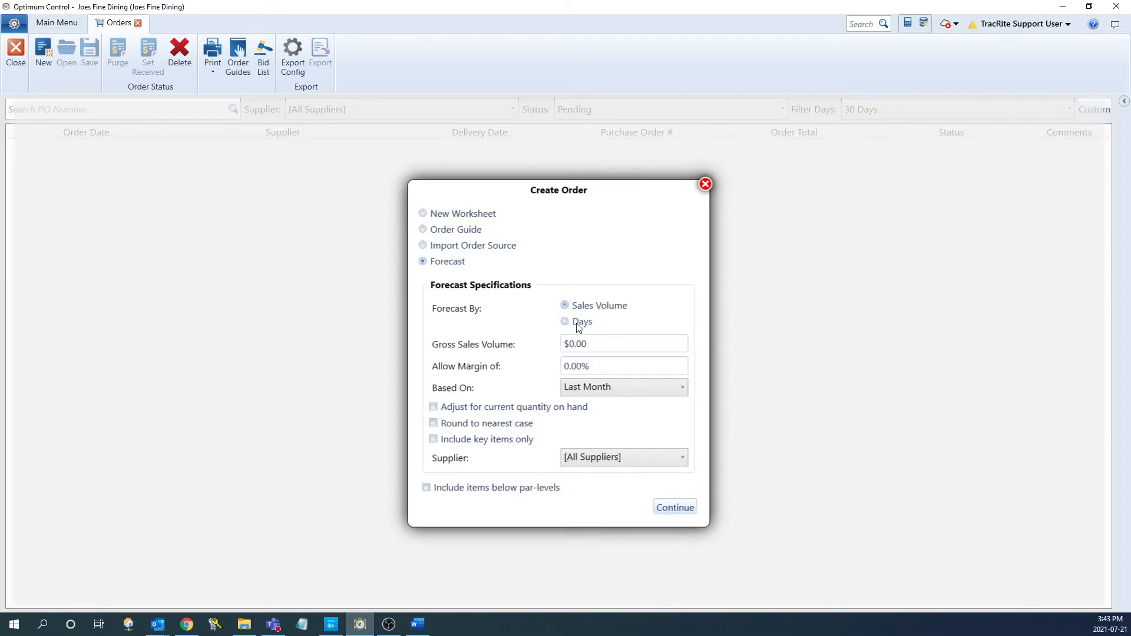
pyautogui.click(565, 320)
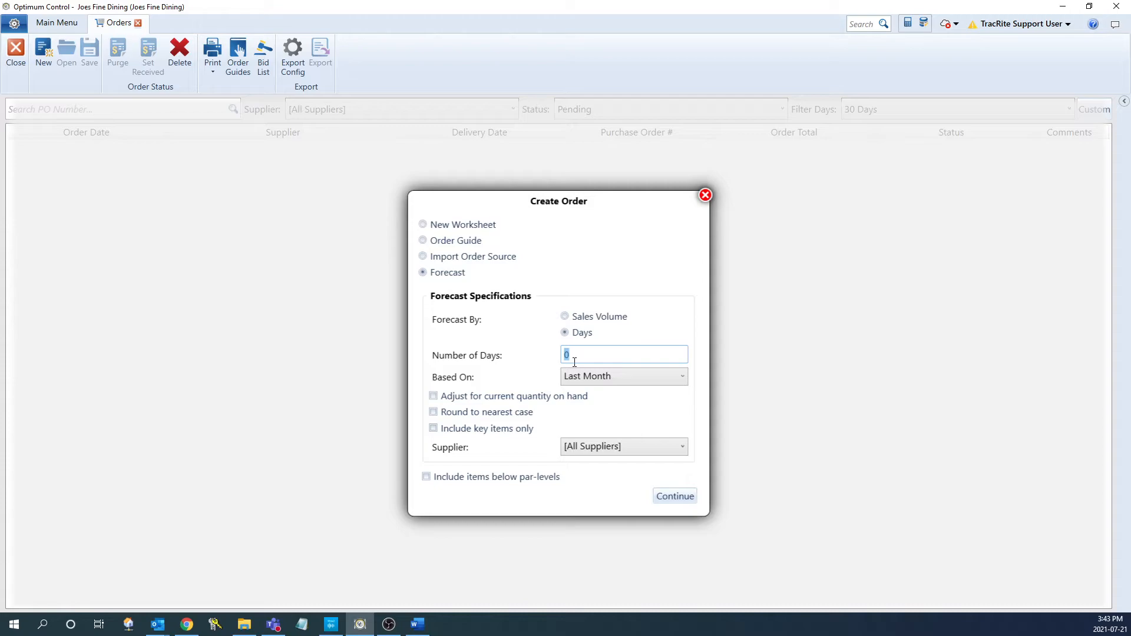
pyautogui.click(623, 376)
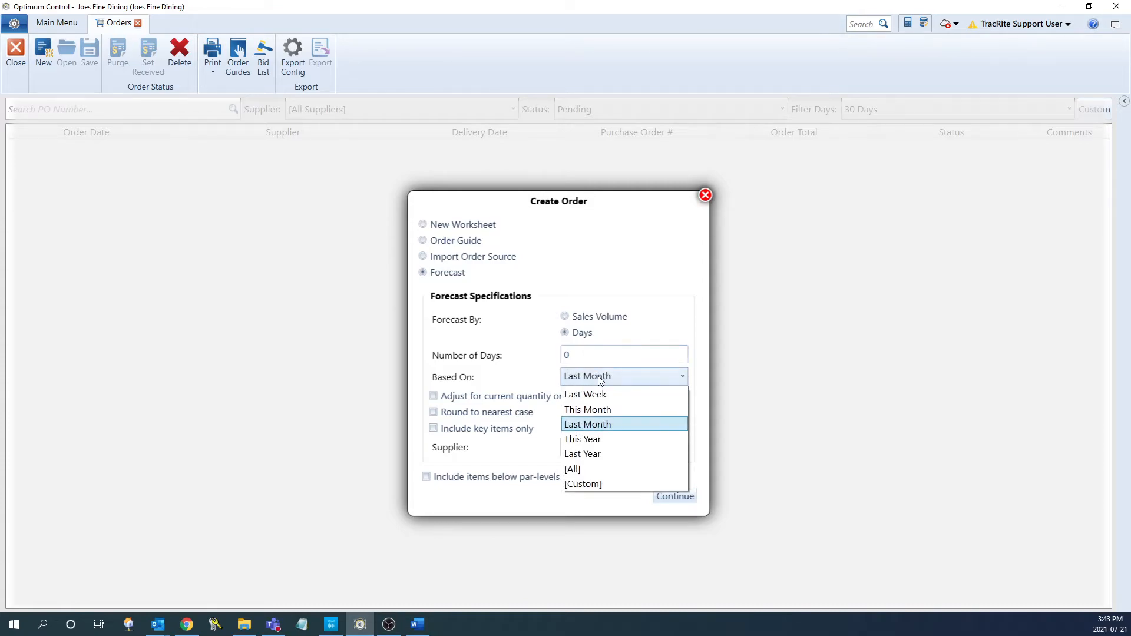
pyautogui.moveTo(602, 391)
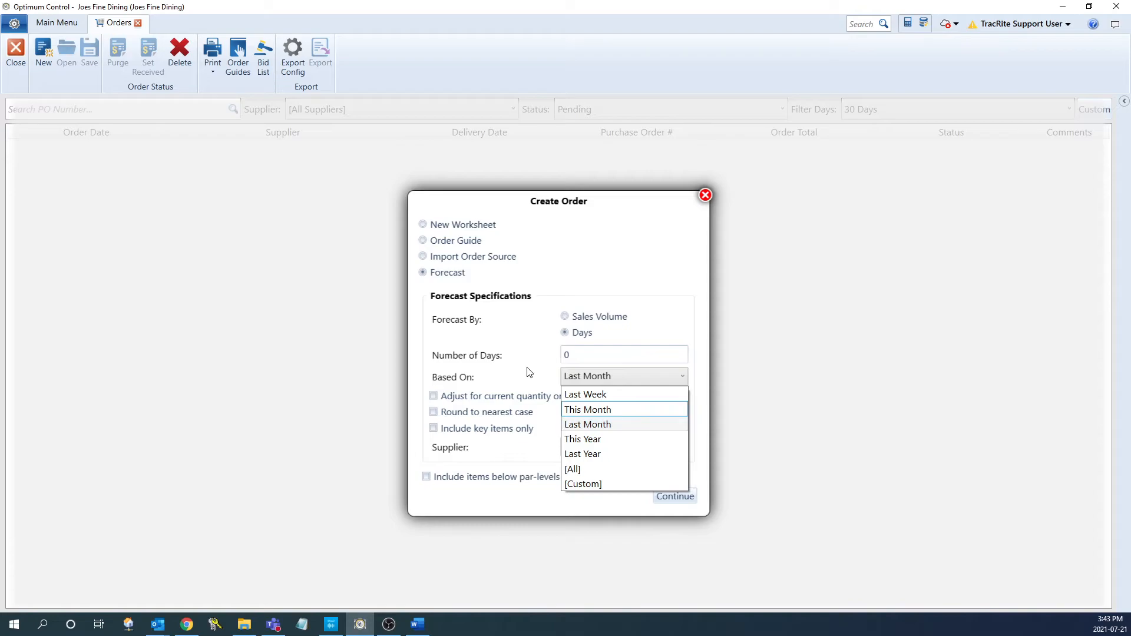
pyautogui.click(587, 425)
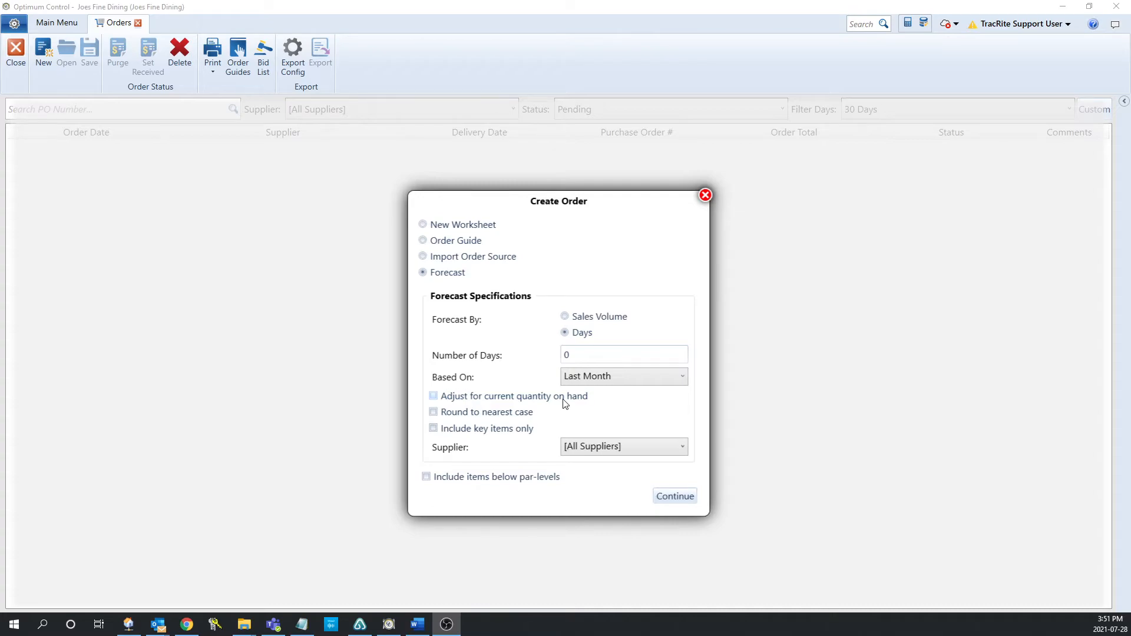
pyautogui.moveTo(503, 424)
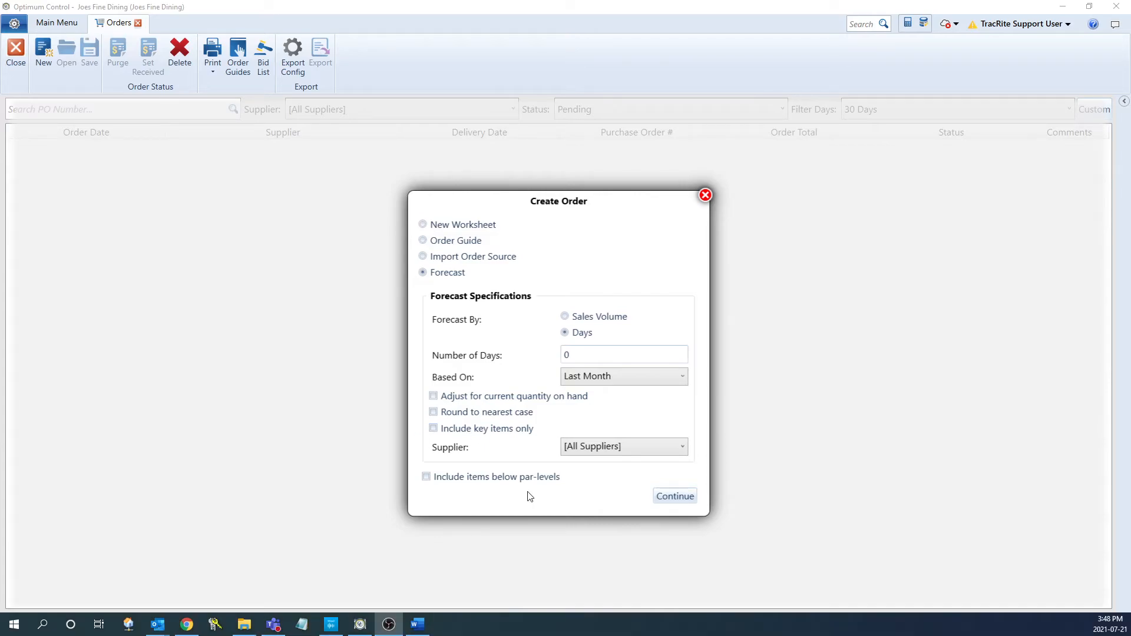
pyautogui.click(425, 478)
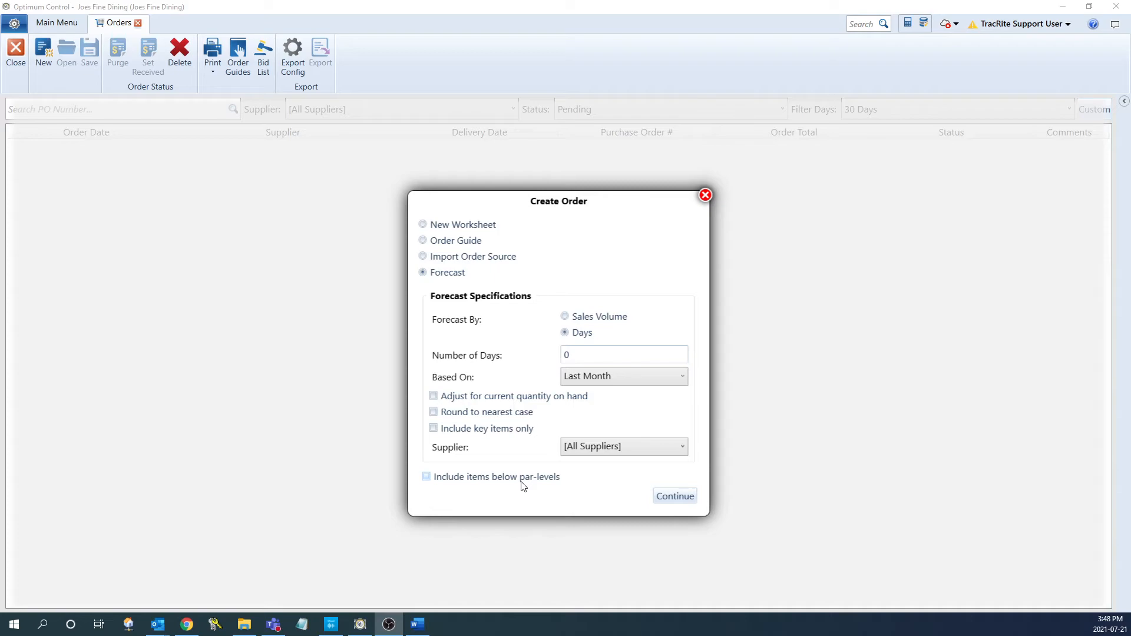
pyautogui.click(427, 477)
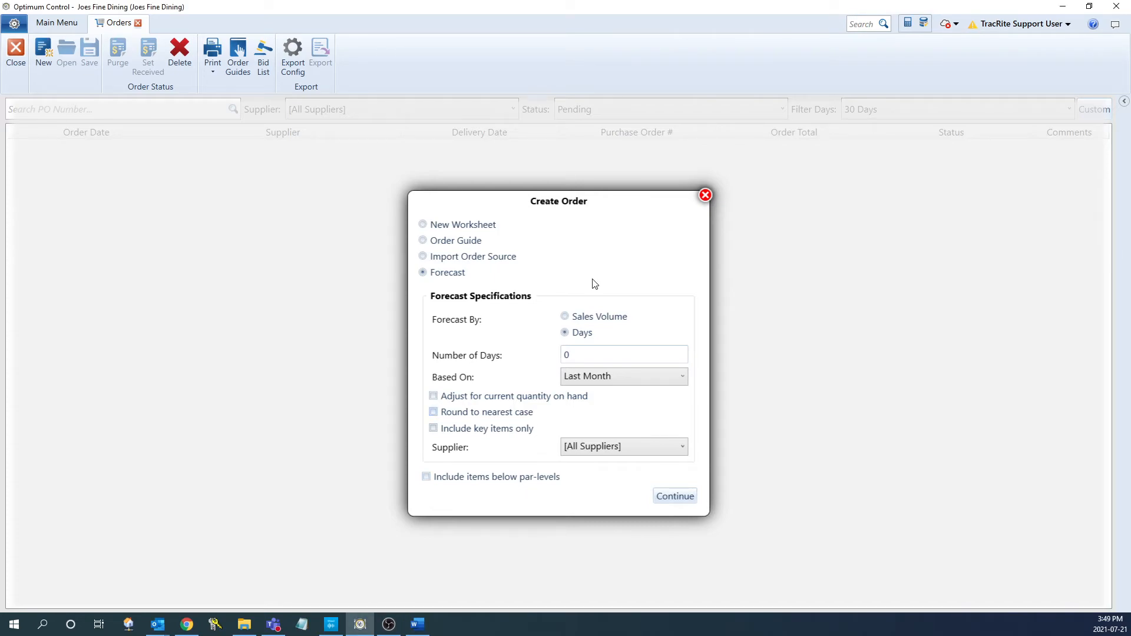
# Choose the Order Guide source and continue to build the order from National Supplier
pyautogui.click(424, 240)
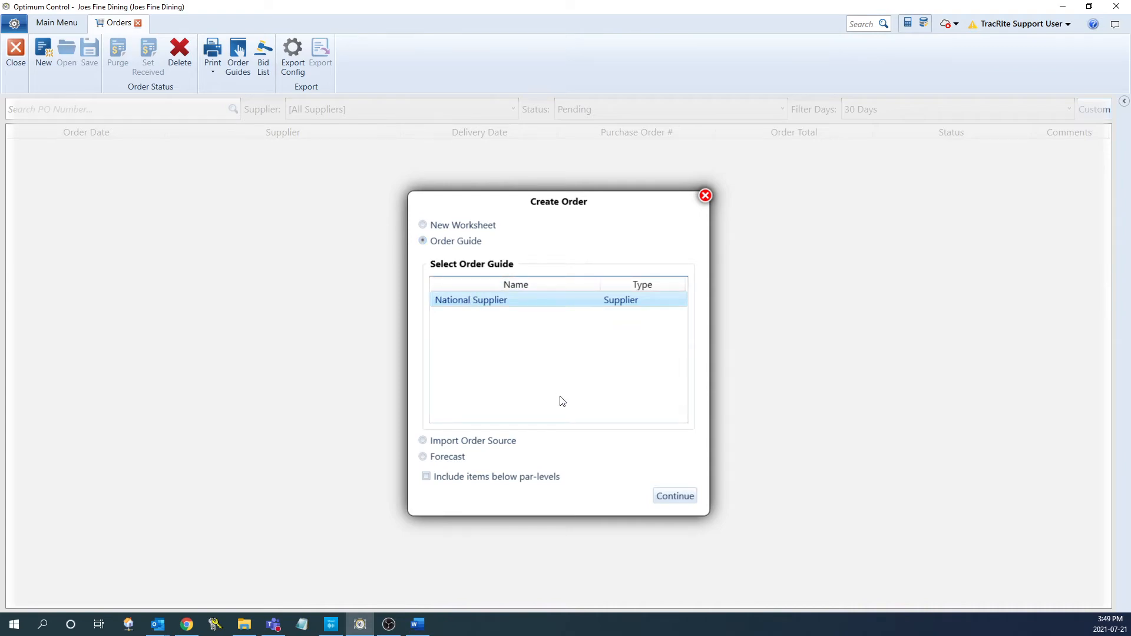
pyautogui.click(674, 496)
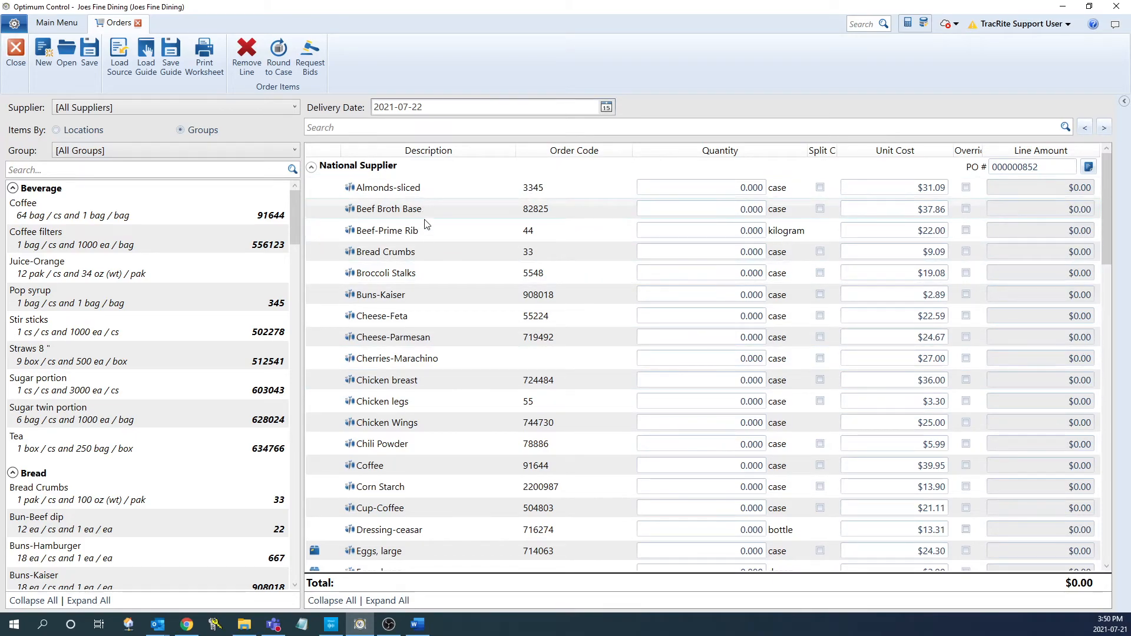
pyautogui.moveTo(422, 230)
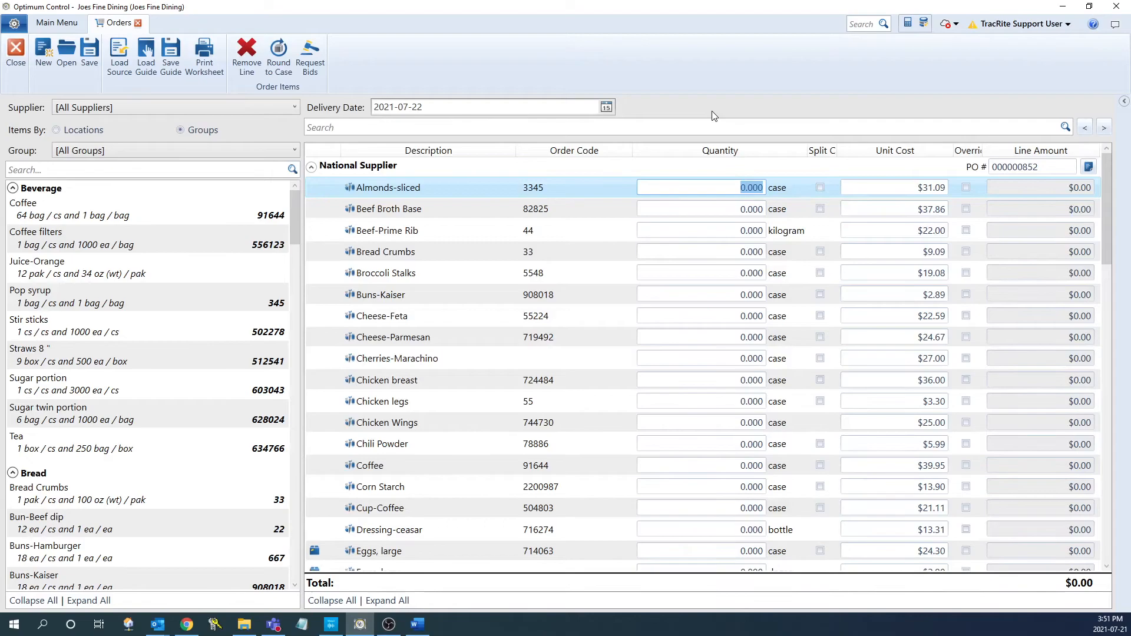
# Enter quantities 1, 2, 1, 2 for the first items and 3 pounds of Broccoli Stalks via Split Case
pyautogui.write('1')
pyautogui.click(701, 251)
pyautogui.write('2')
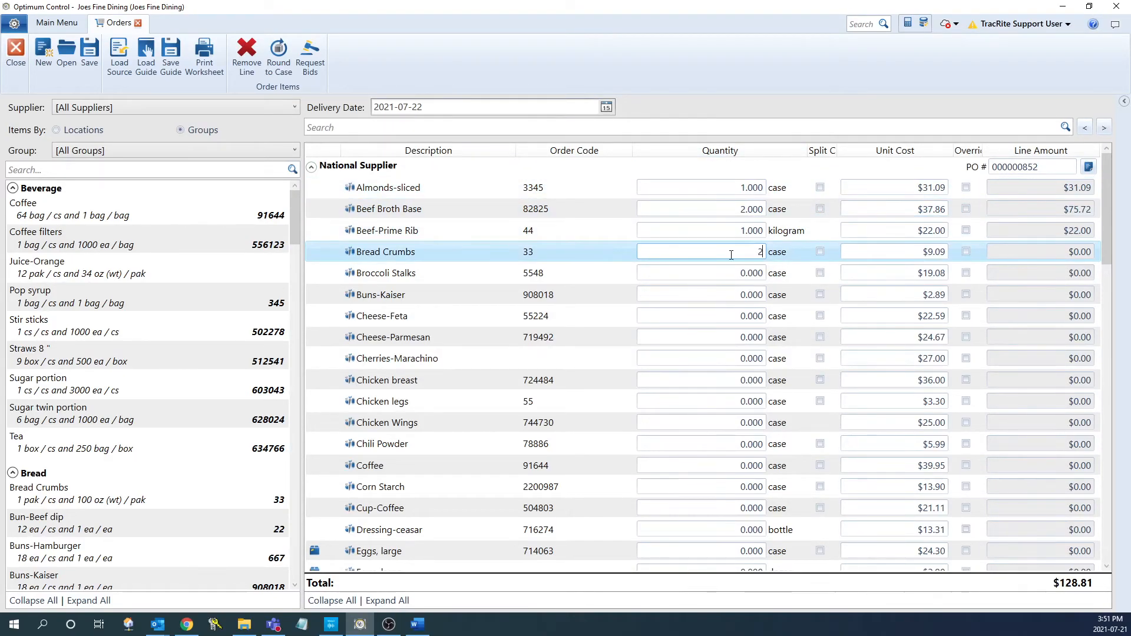
pyautogui.press('Enter')
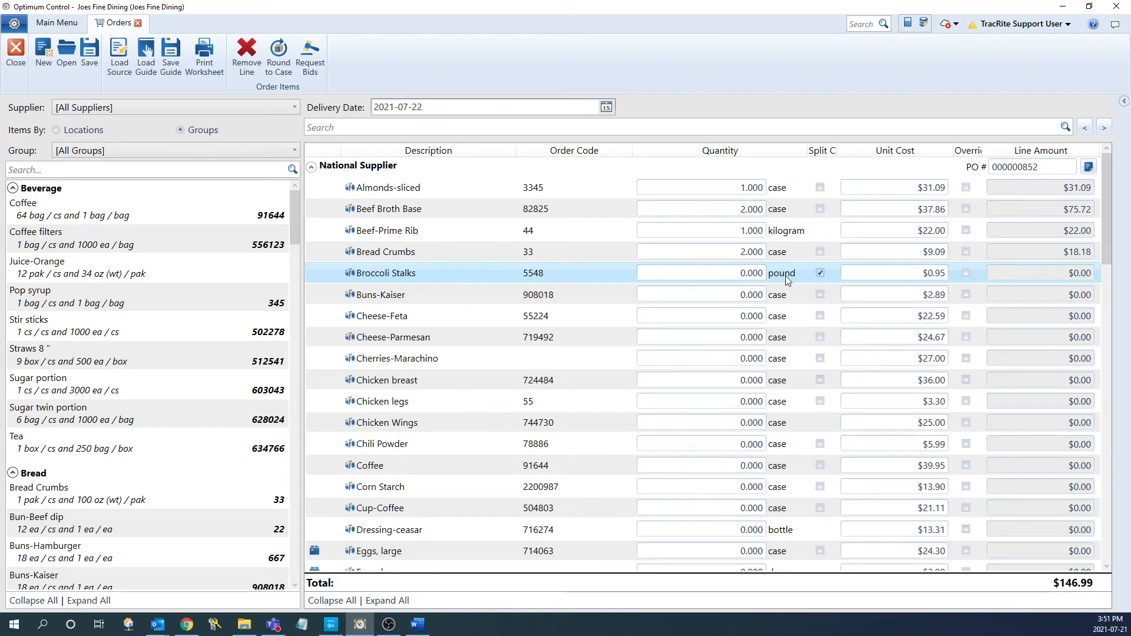
pyautogui.click(721, 272)
pyautogui.write('3.000')
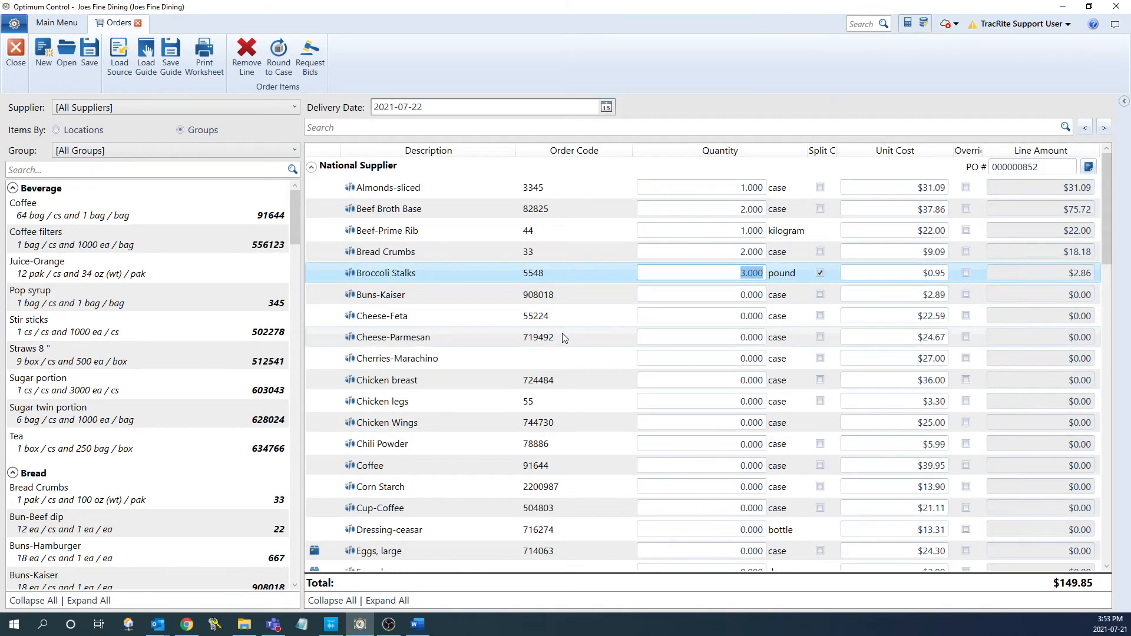
pyautogui.click(719, 359)
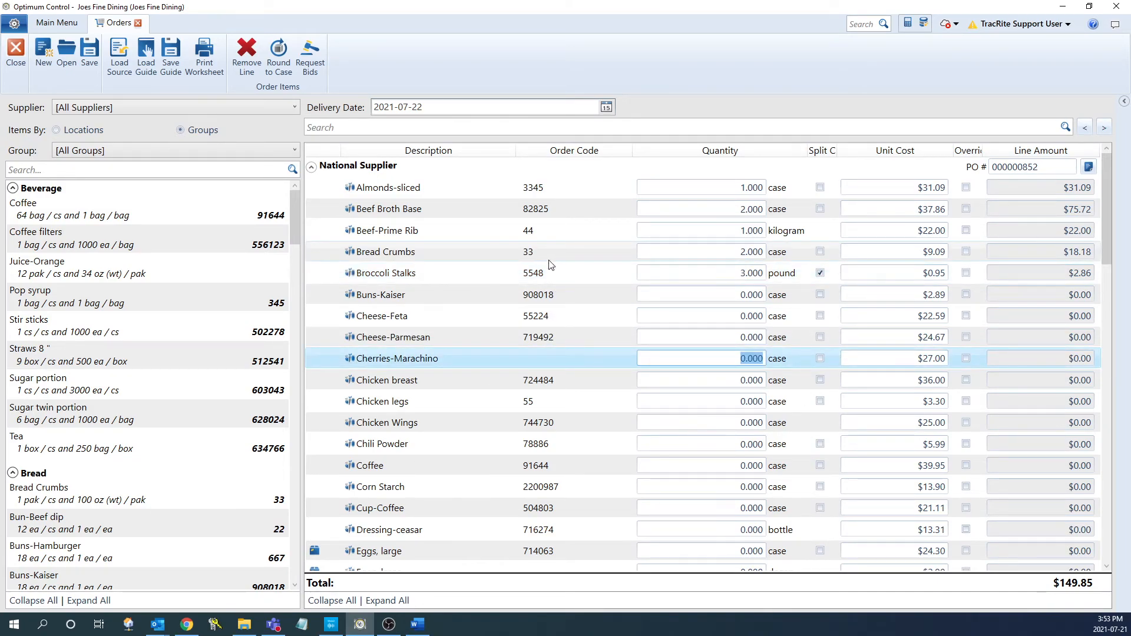
pyautogui.moveTo(502, 371)
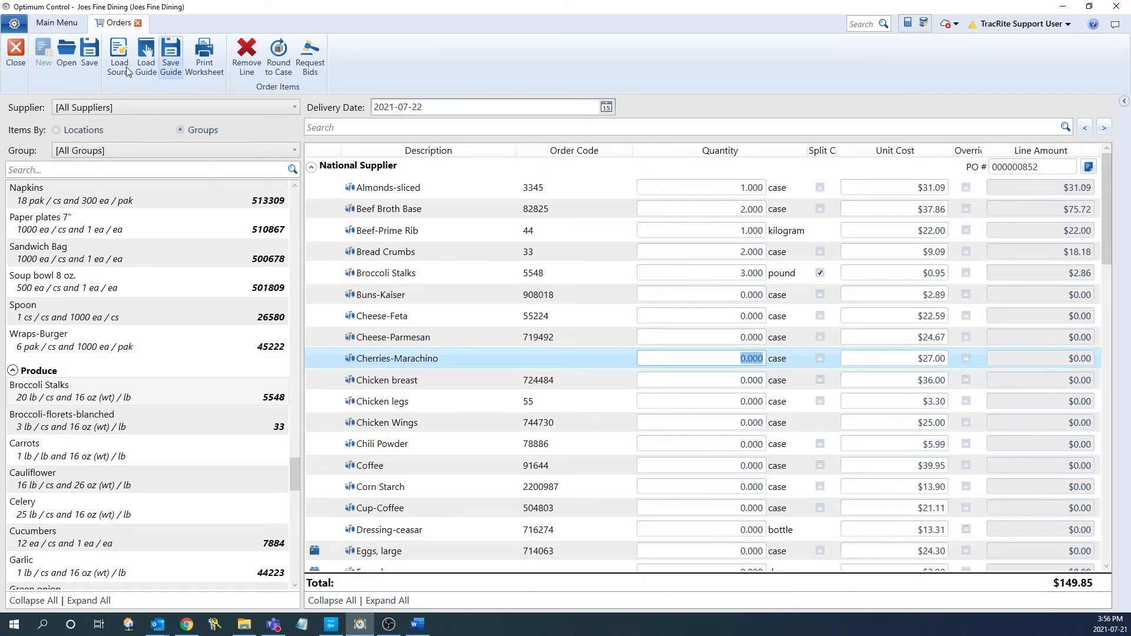
# Save the order as pending, removing items with zero quantities
pyautogui.click(170, 57)
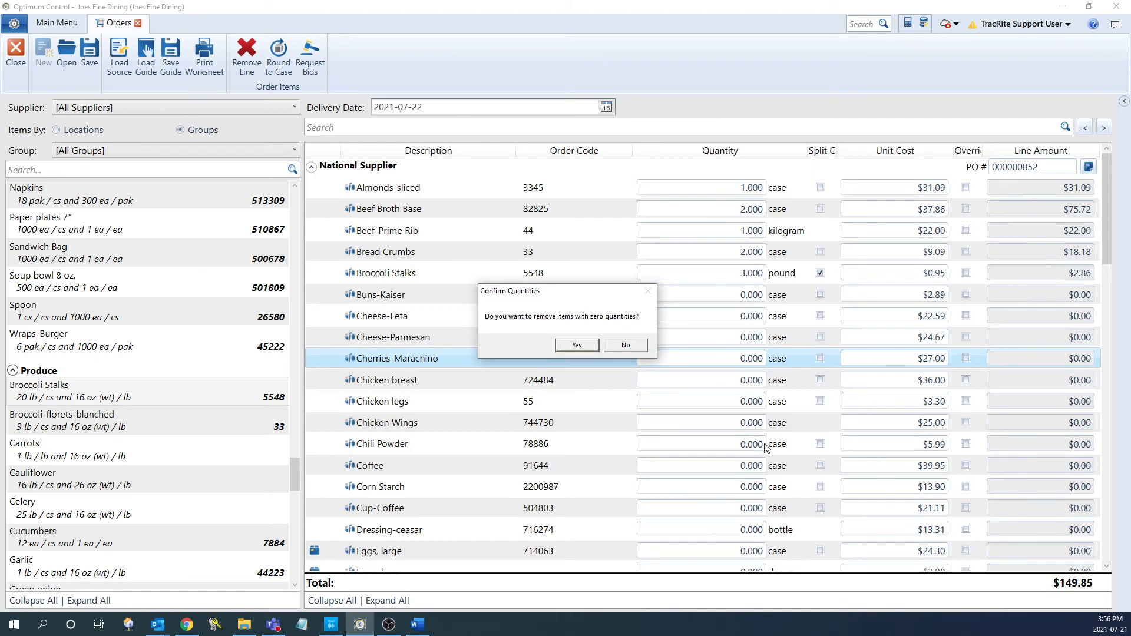
pyautogui.moveTo(606, 326)
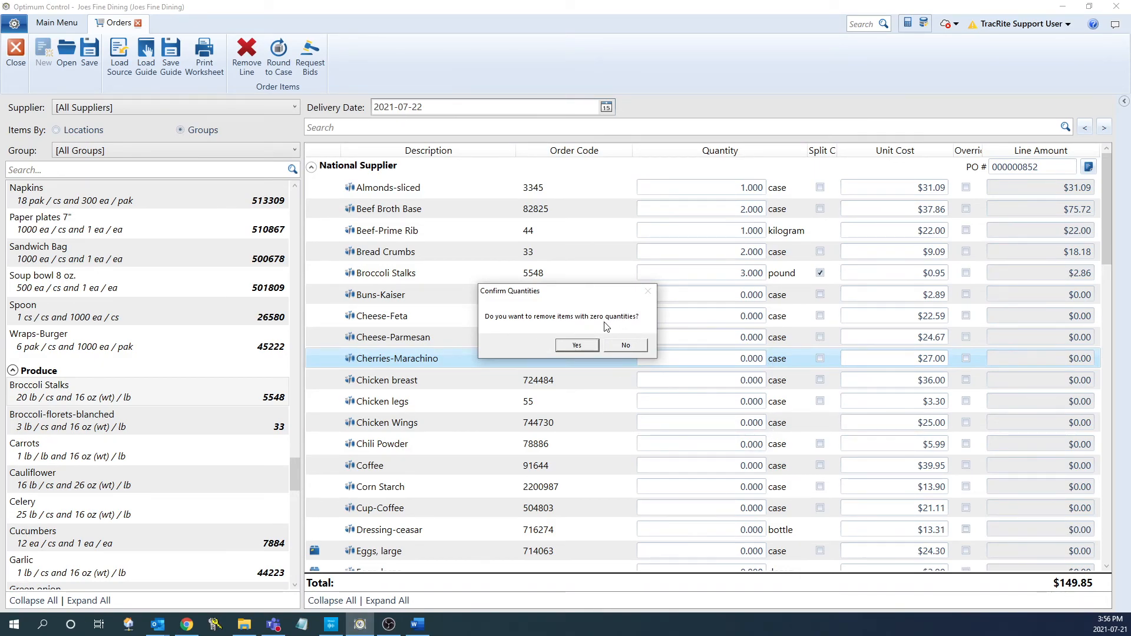
pyautogui.moveTo(583, 354)
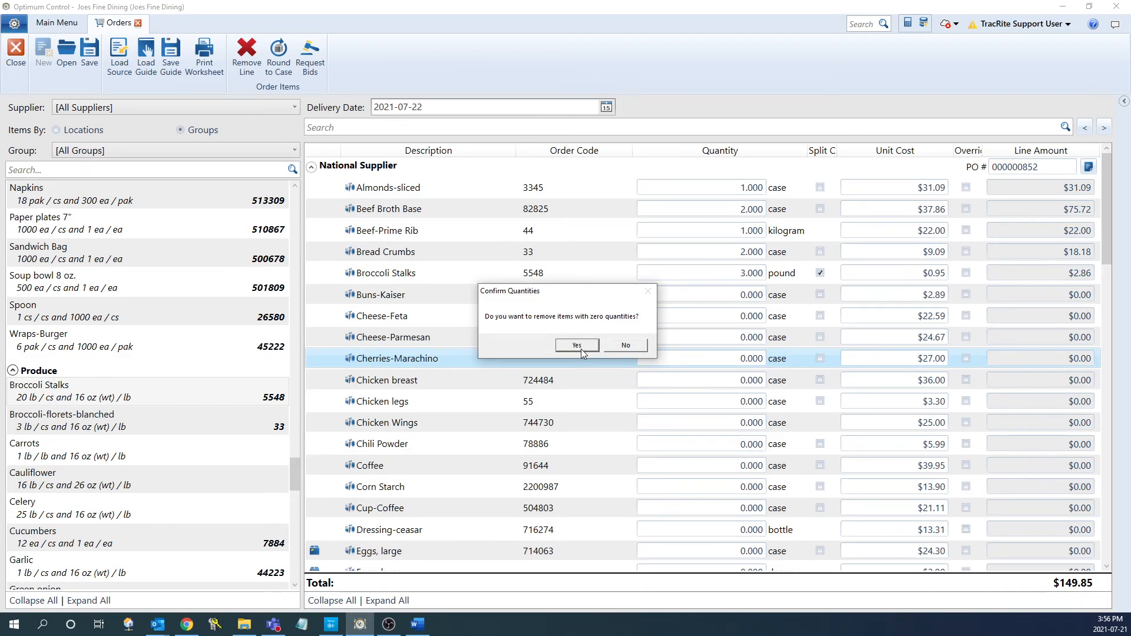
pyautogui.click(577, 345)
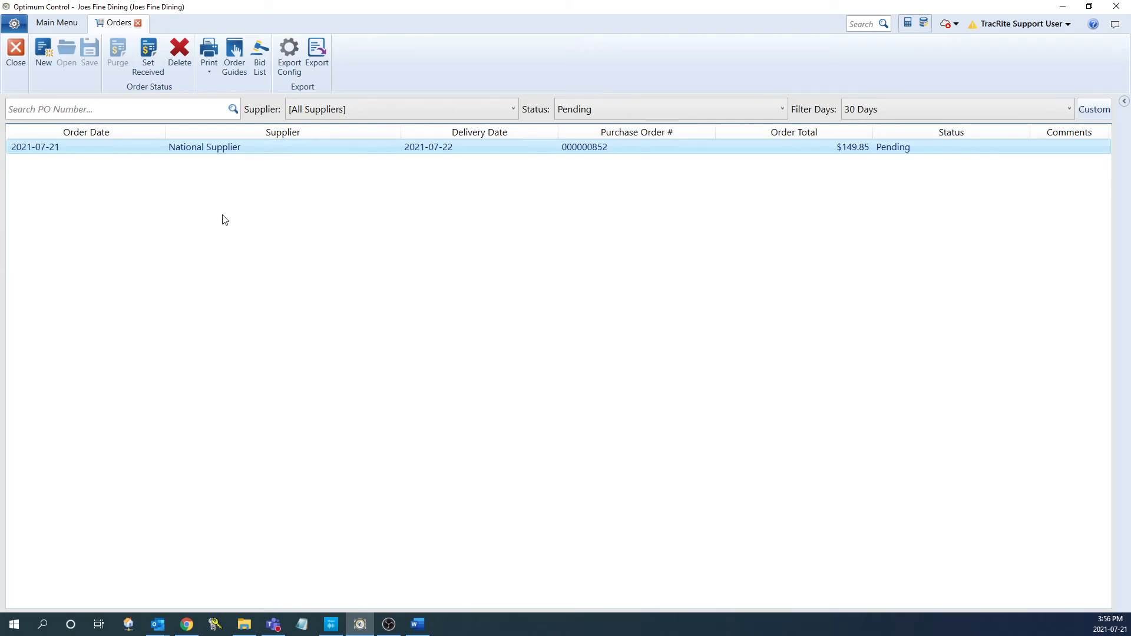
pyautogui.moveTo(355, 193)
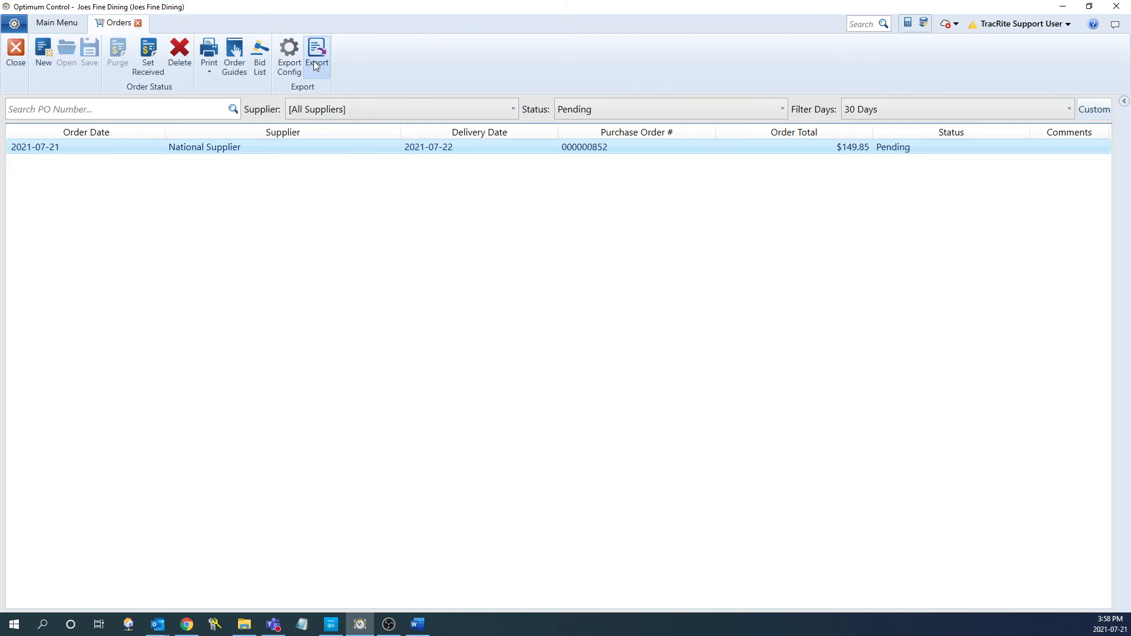
# Export pending order 000000852 as a CSV file to the desktop order folder
pyautogui.click(317, 55)
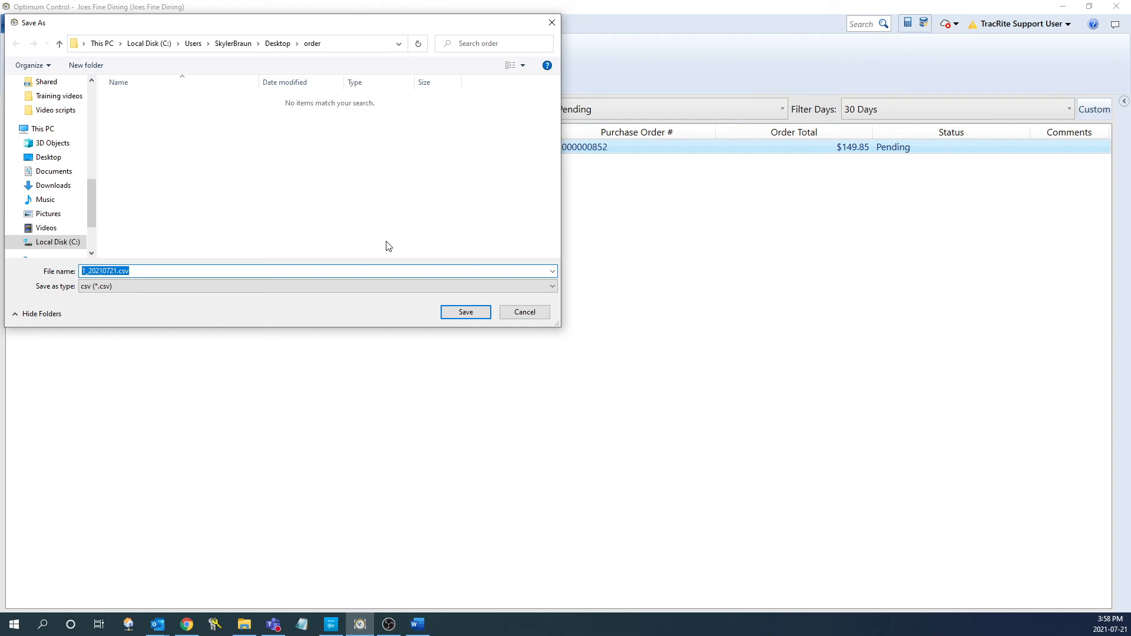
pyautogui.click(465, 311)
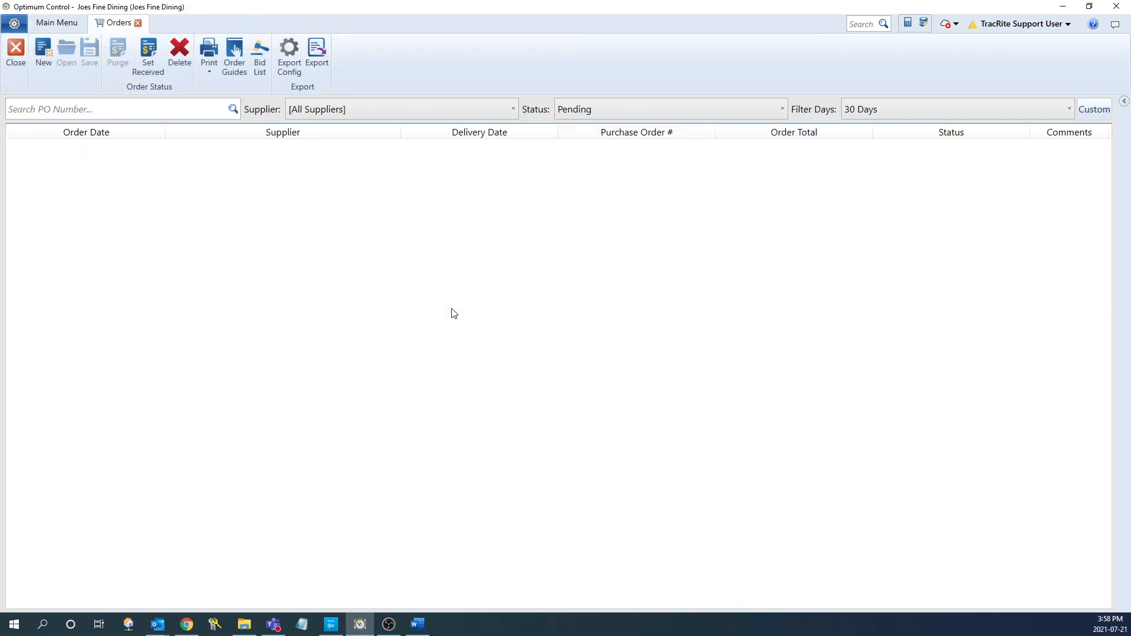